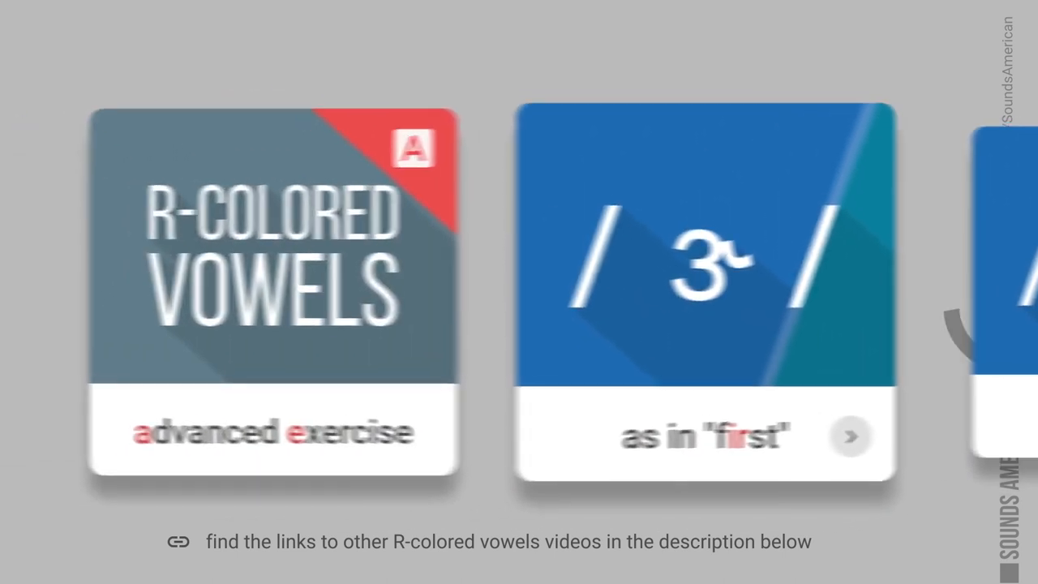
Advance past the R-colored vowels intro to the 'furthermore' breakdown /ˈfɝ·ðɚˌmɔr/.
left_click(271, 292)
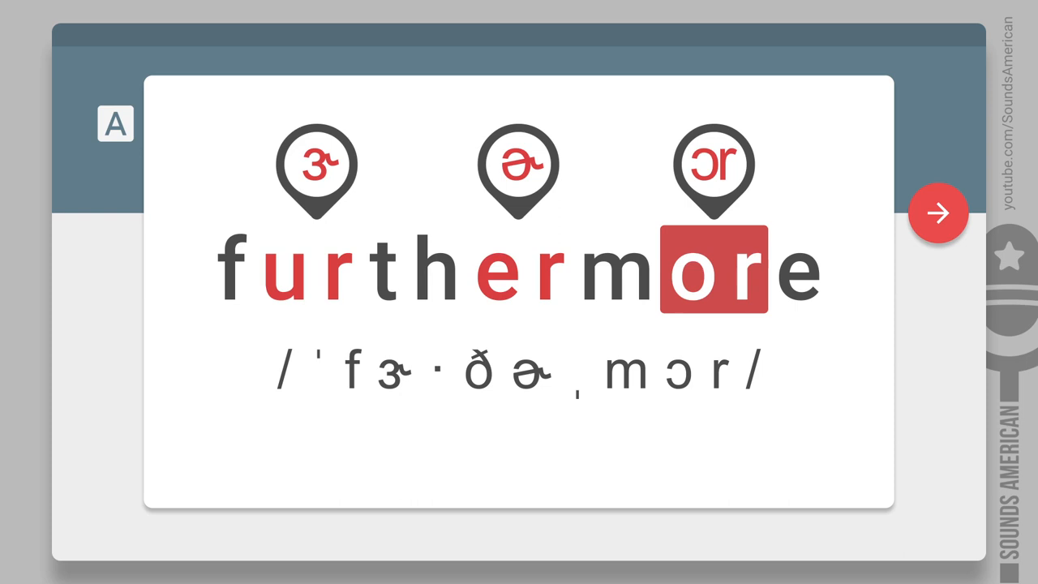
Reach the Advanced exercise goals card and its word list starting afterward, airport, armchair.
left_click(938, 213)
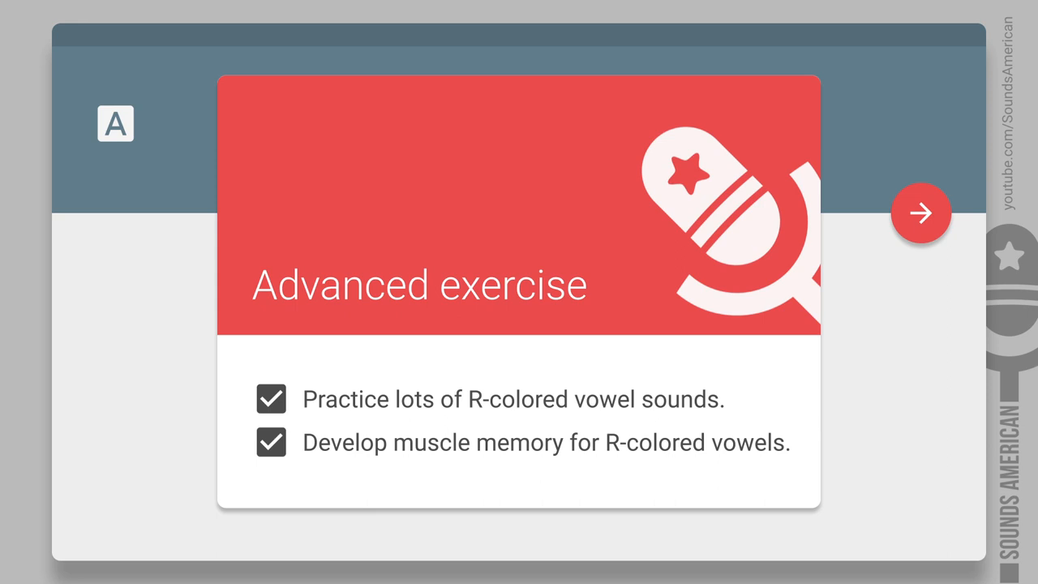
left_click(921, 214)
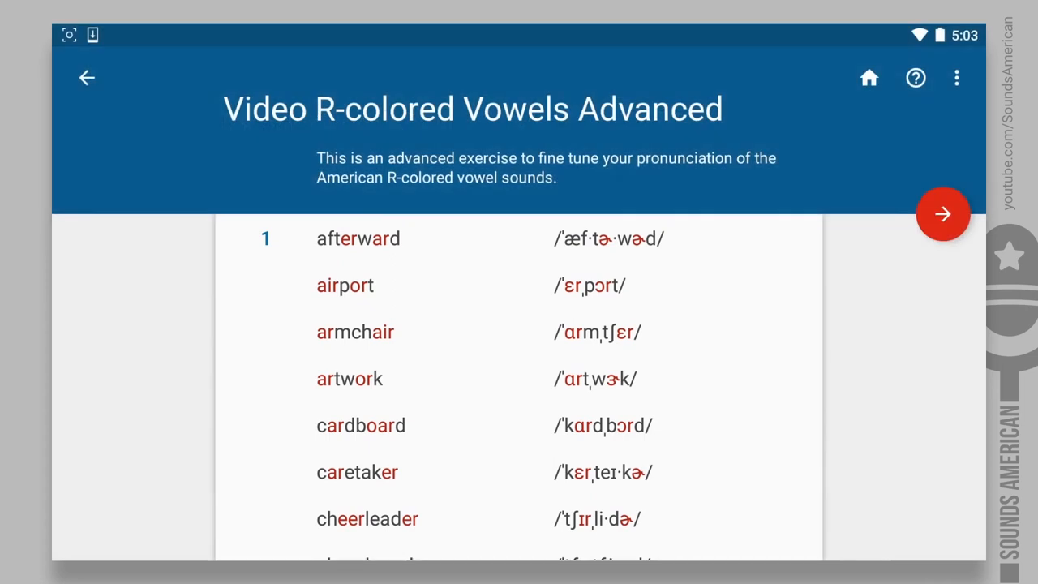
Browse the word list and start practice on 'afterward', card 1 of 95.
scroll("down", 3)
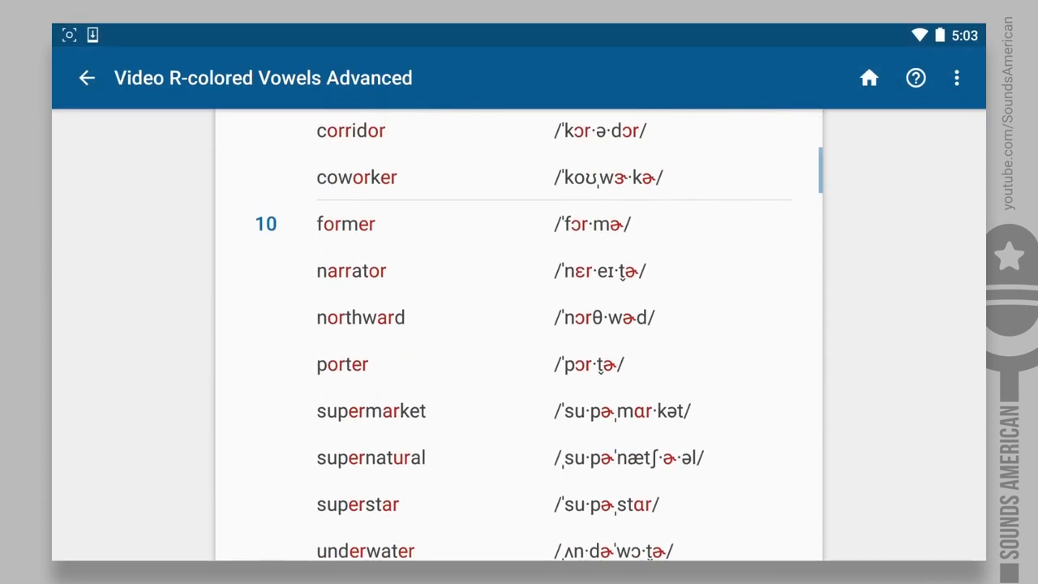
scroll("up", 3)
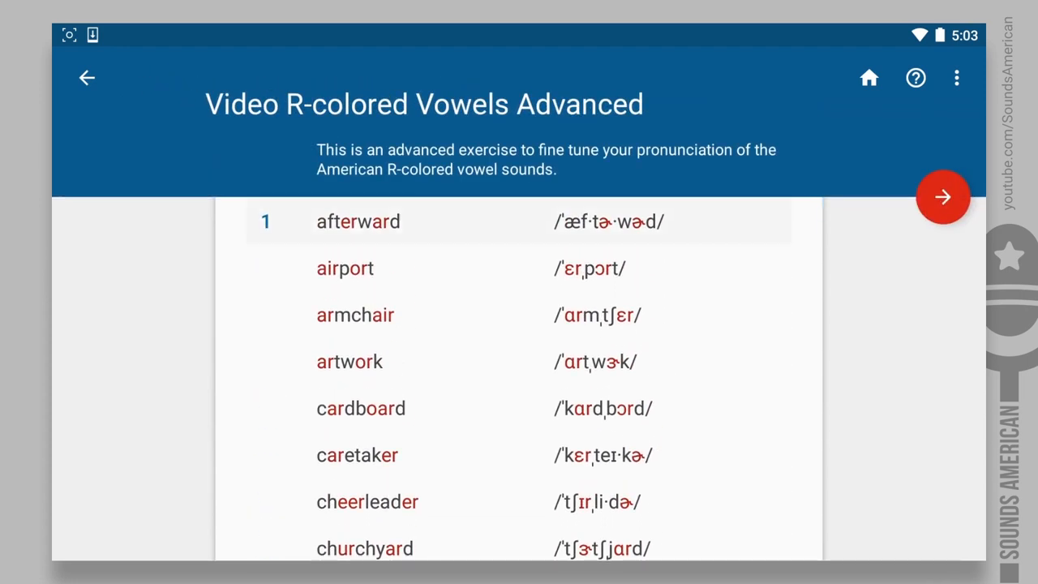
left_click(357, 221)
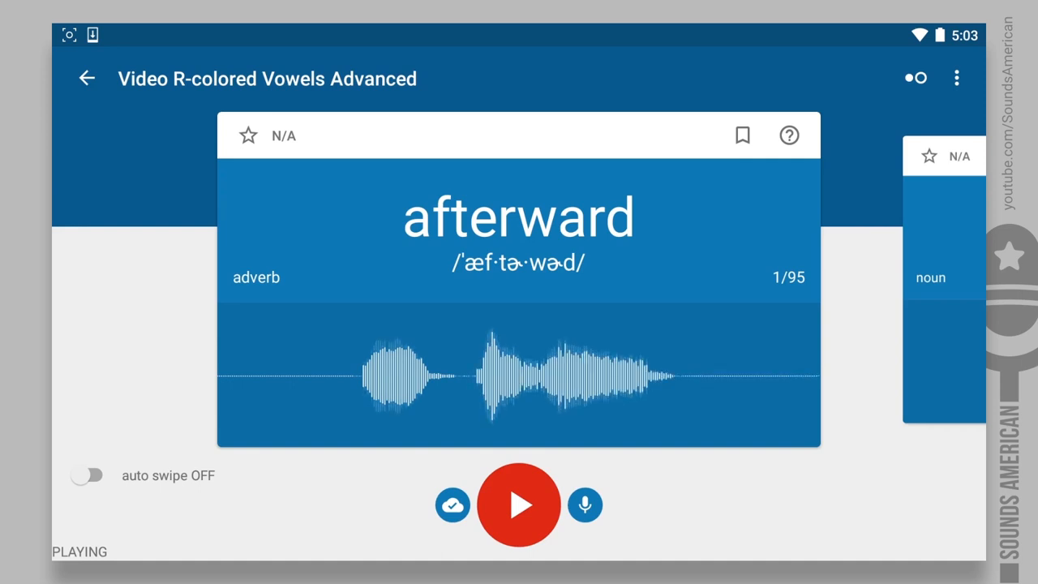
Hear and record 'afterward', then enable auto swipe between cards.
left_click(585, 505)
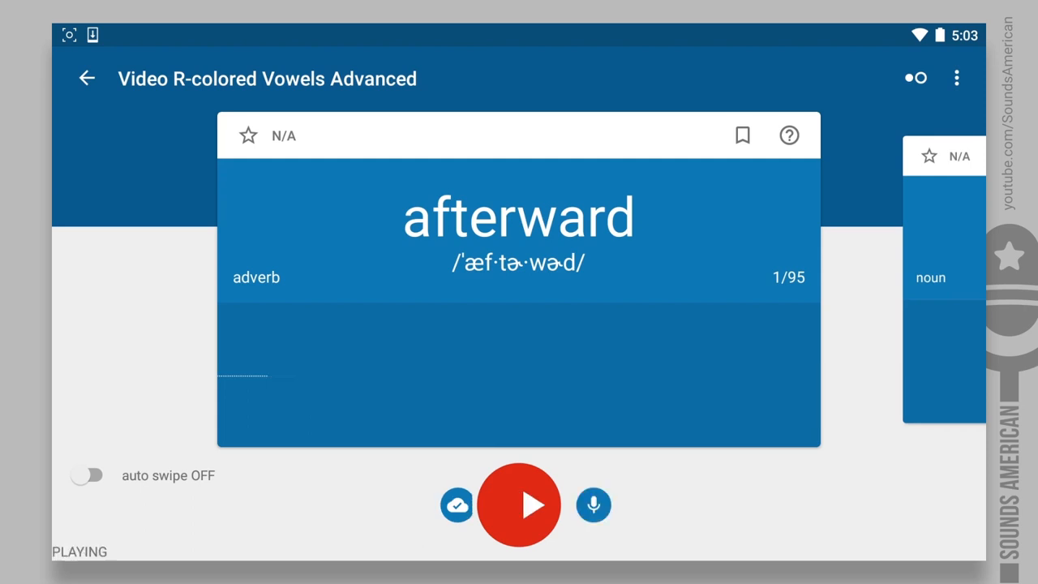
left_click(593, 504)
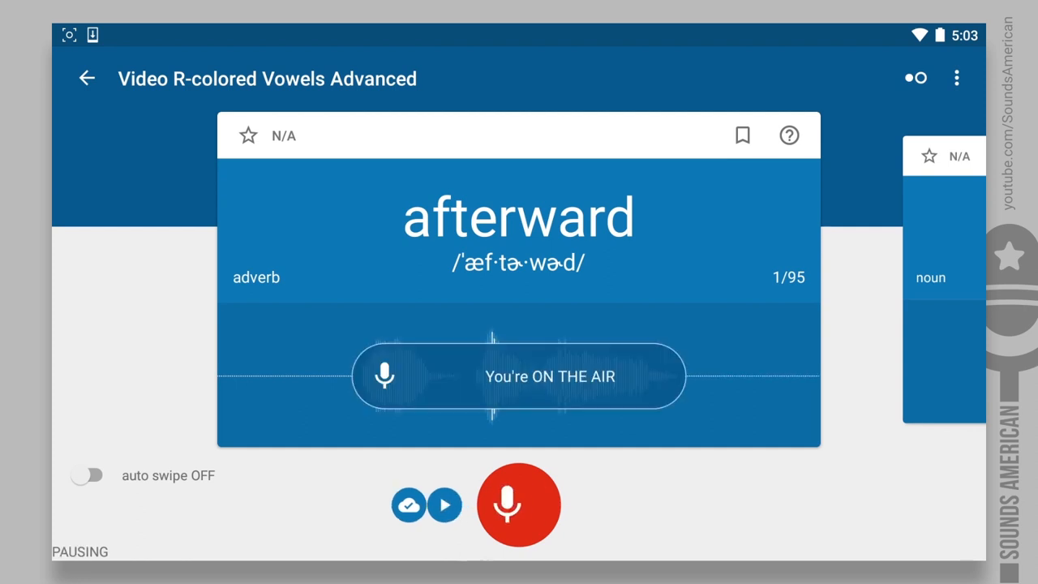
left_click(87, 476)
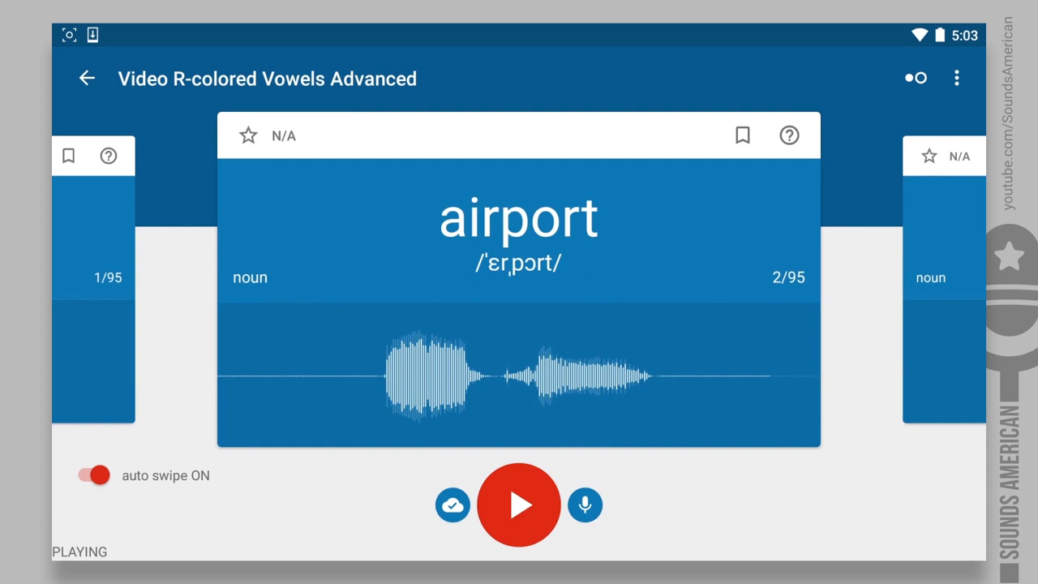
Play and record each card through churchyard, reaching 'corridor', card 9 of 95.
left_click(584, 504)
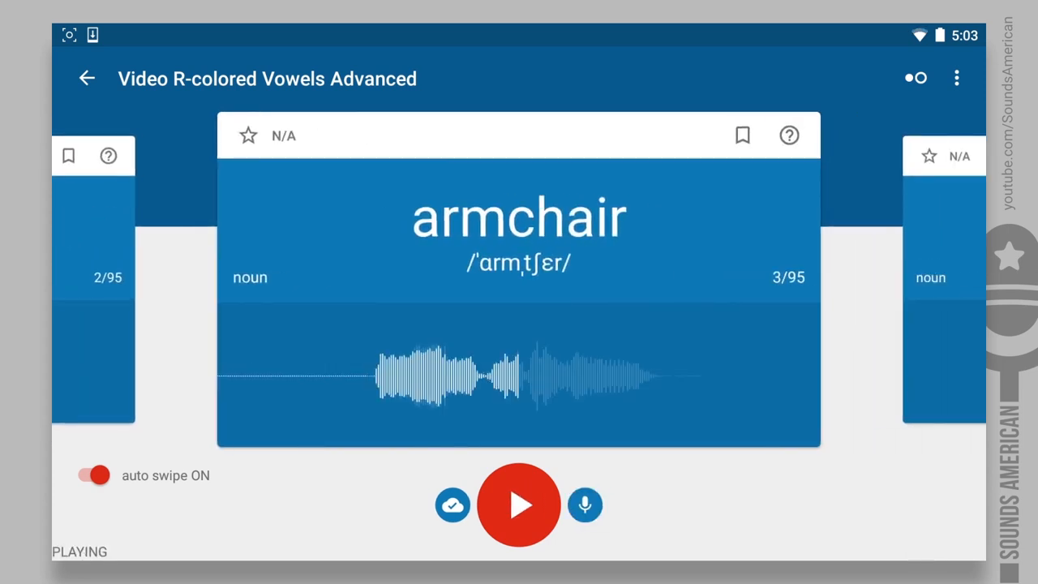
left_click(585, 505)
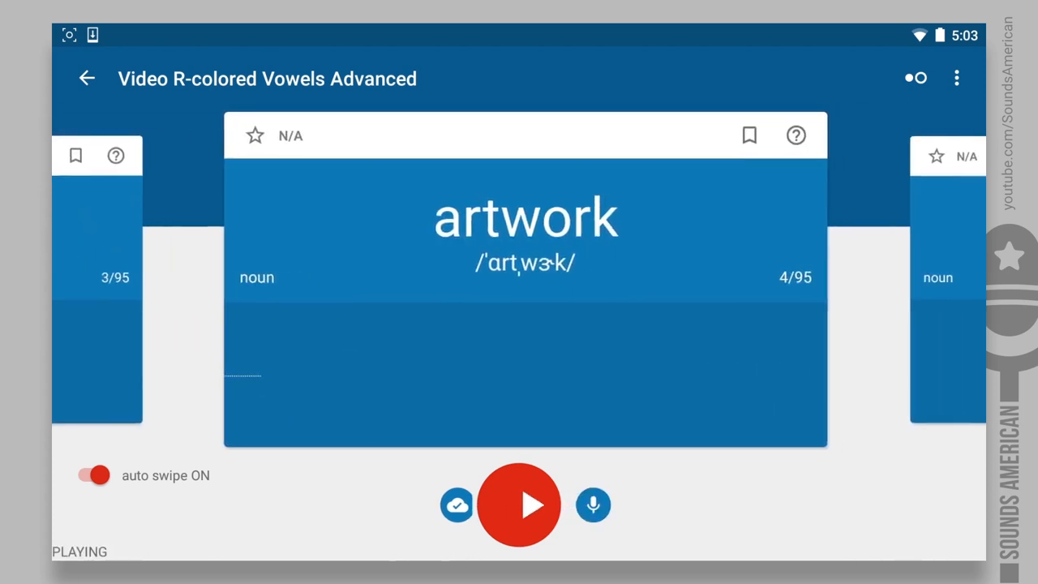
left_click(592, 504)
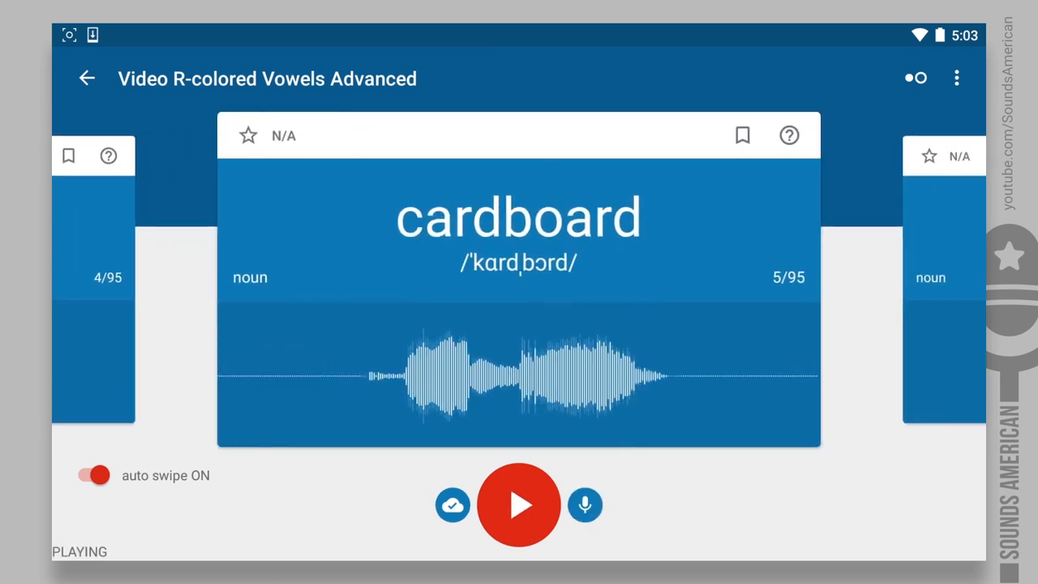
left_click(584, 504)
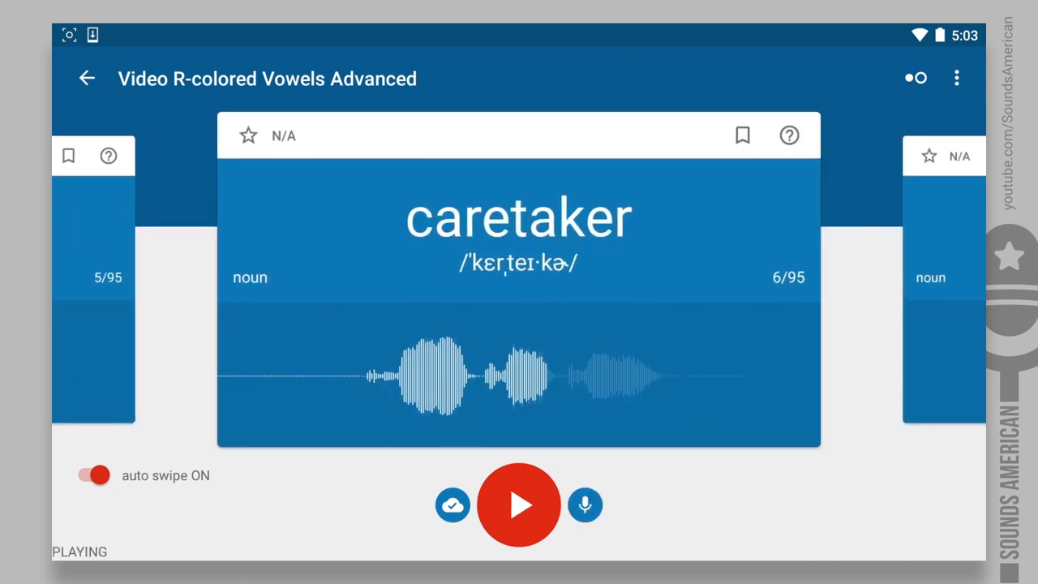
left_click(585, 504)
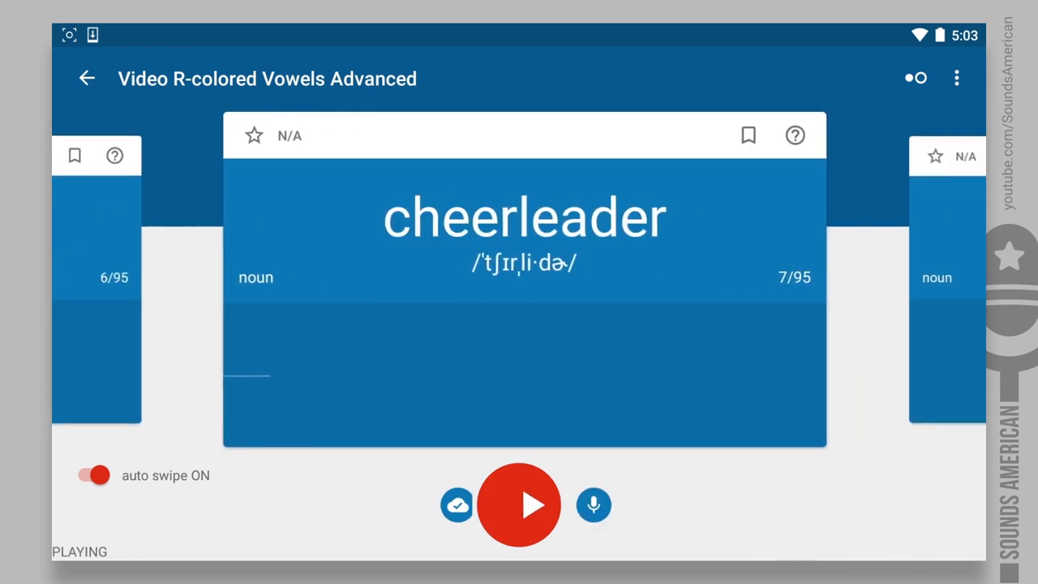
left_click(594, 504)
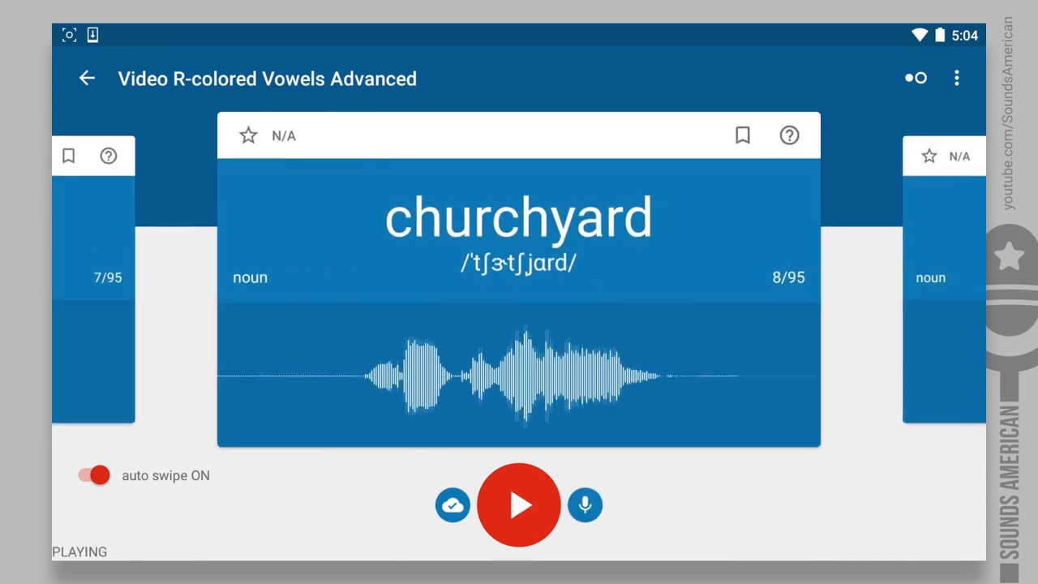
left_click(585, 504)
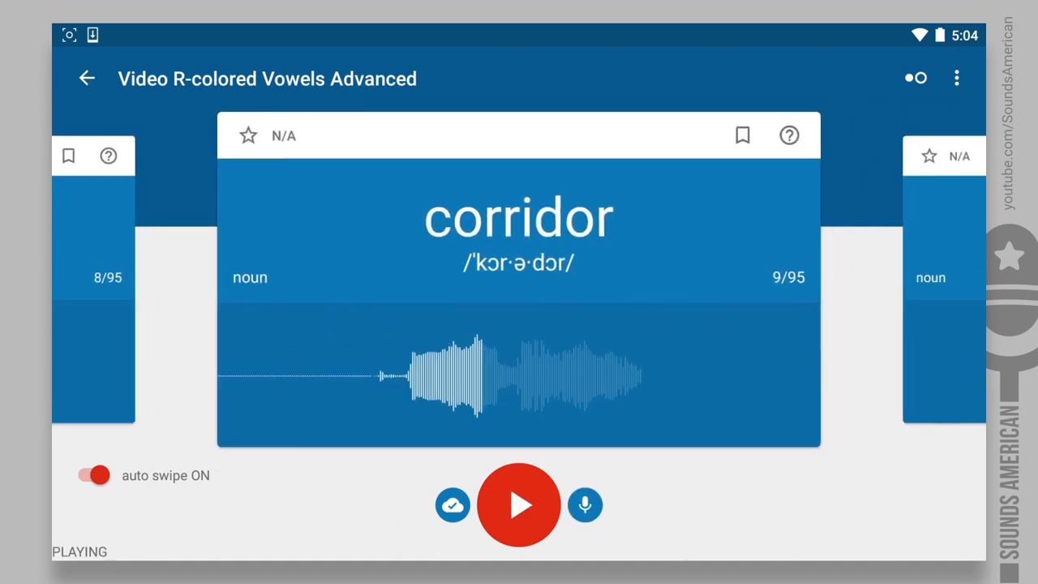
Play and record cards corridor through 'underwear' (19/95), reaching the break before part 2.
left_click(585, 505)
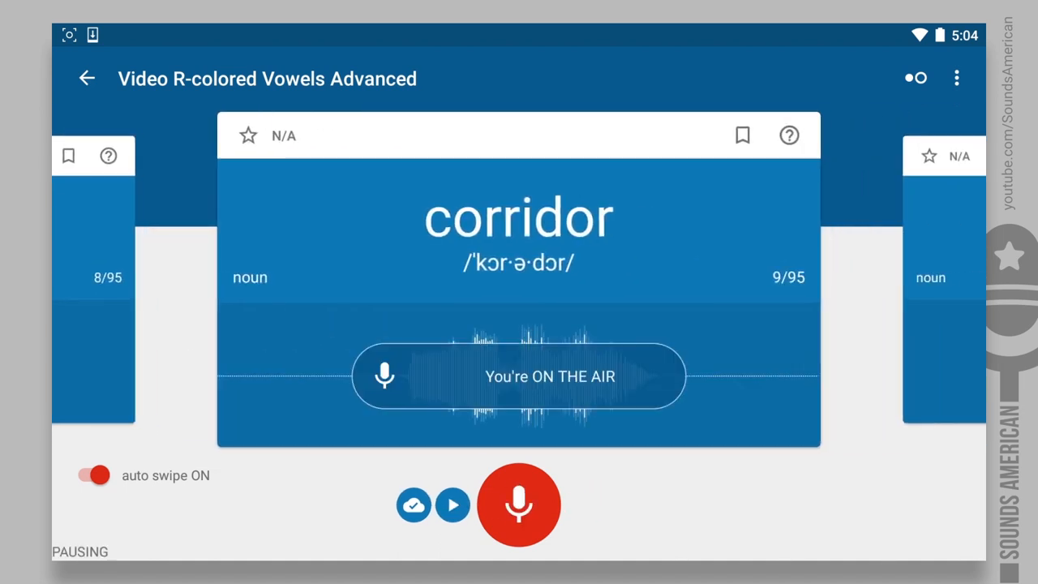
left_click(519, 505)
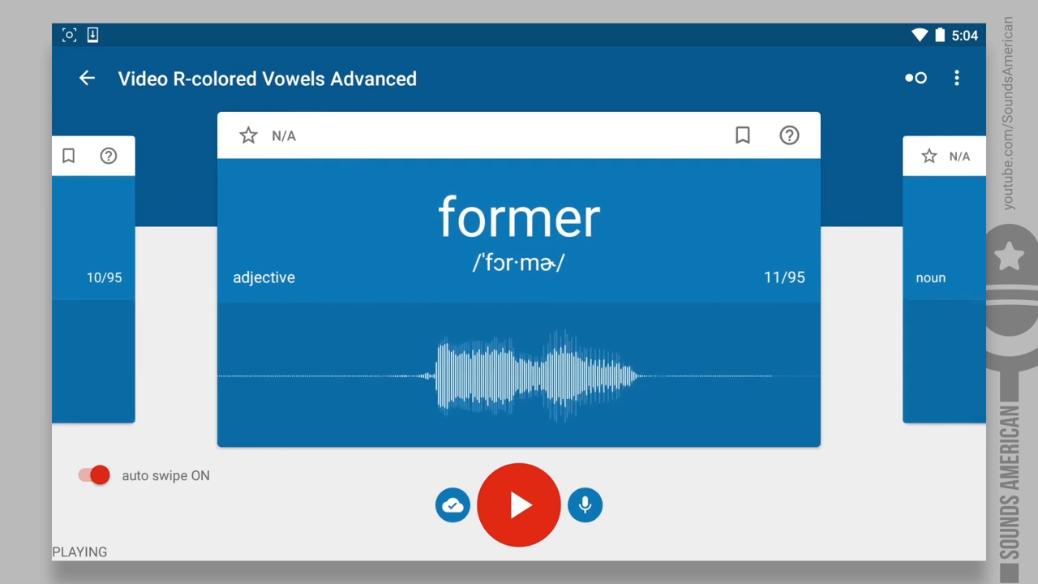
left_click(585, 504)
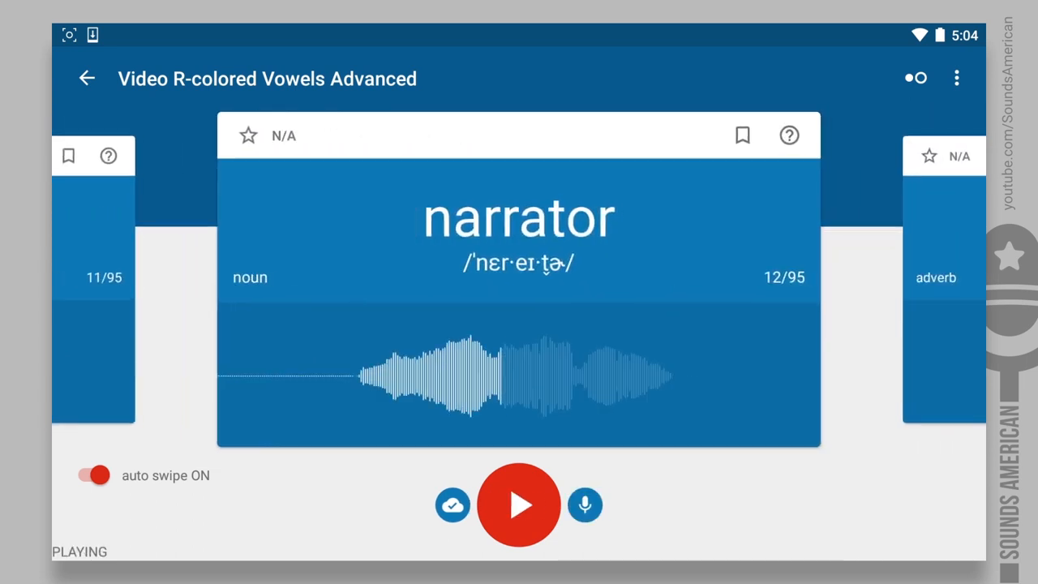
left_click(584, 505)
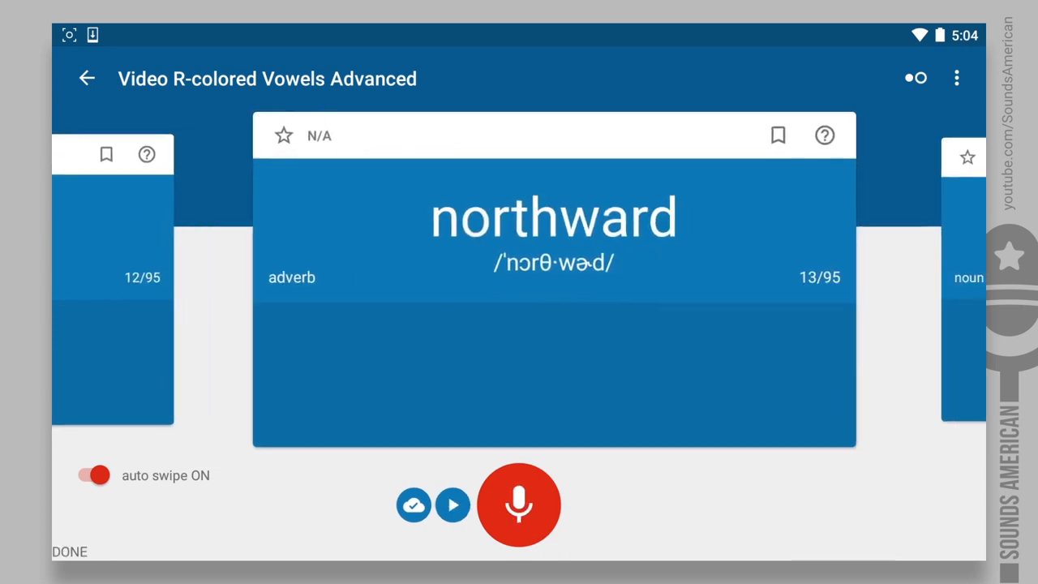
left_click(519, 504)
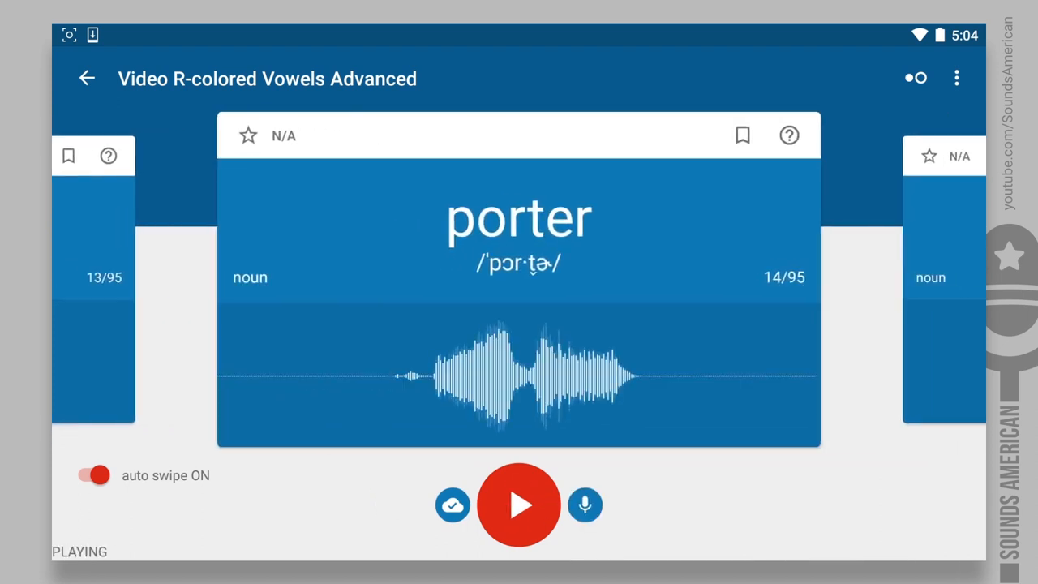
left_click(586, 504)
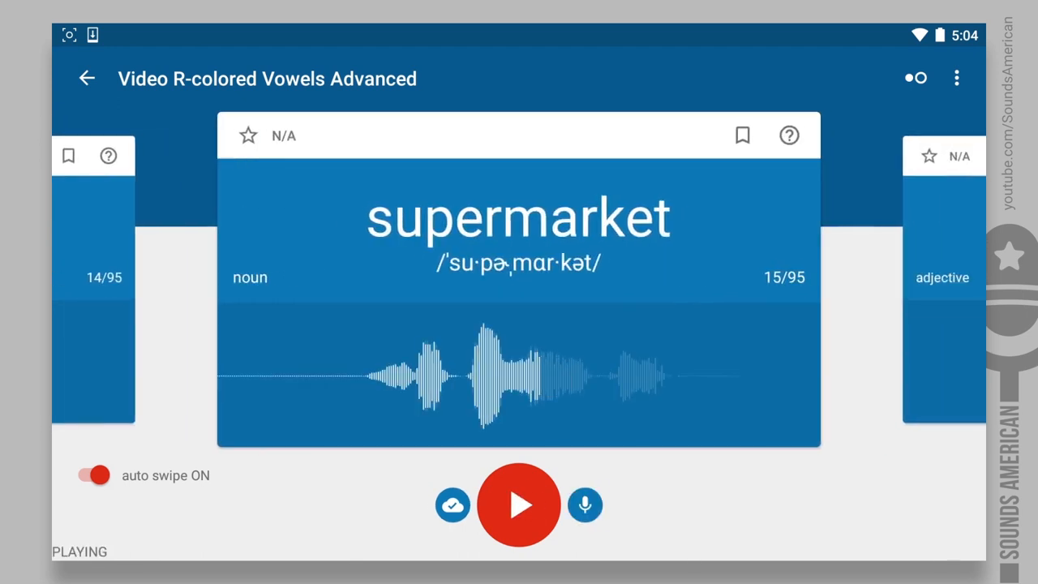
left_click(585, 504)
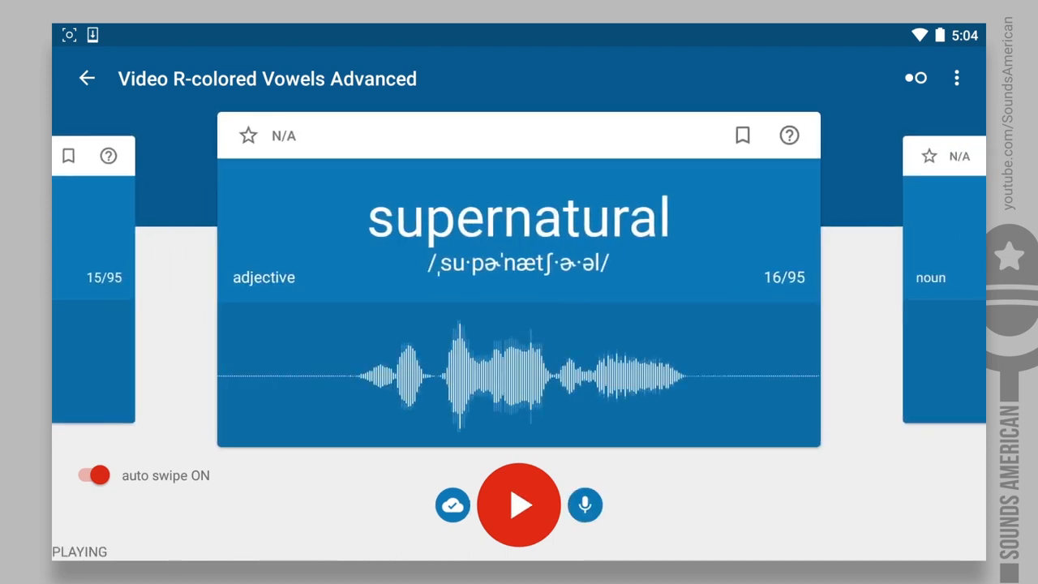
left_click(584, 504)
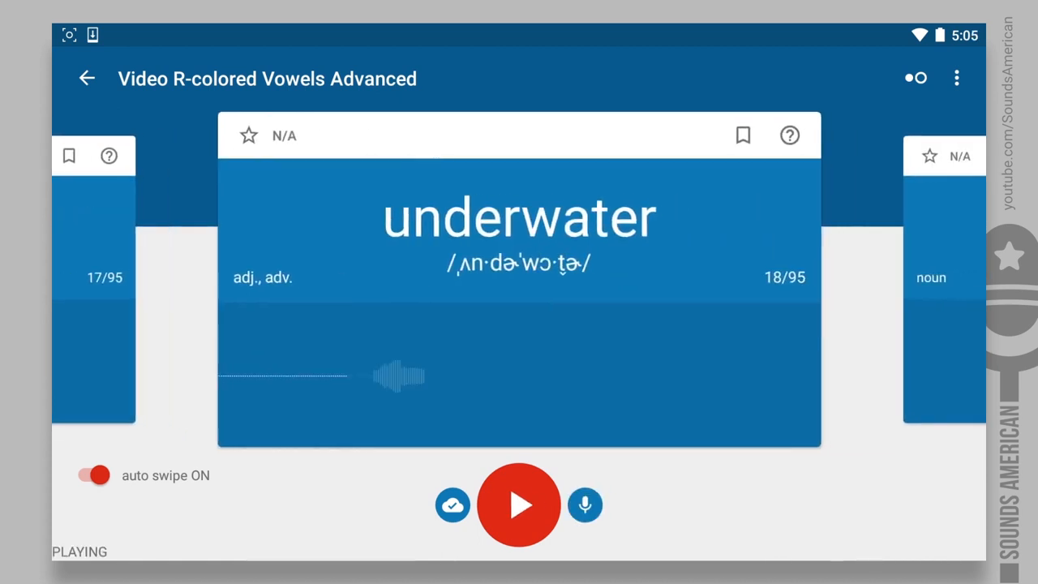
left_click(585, 505)
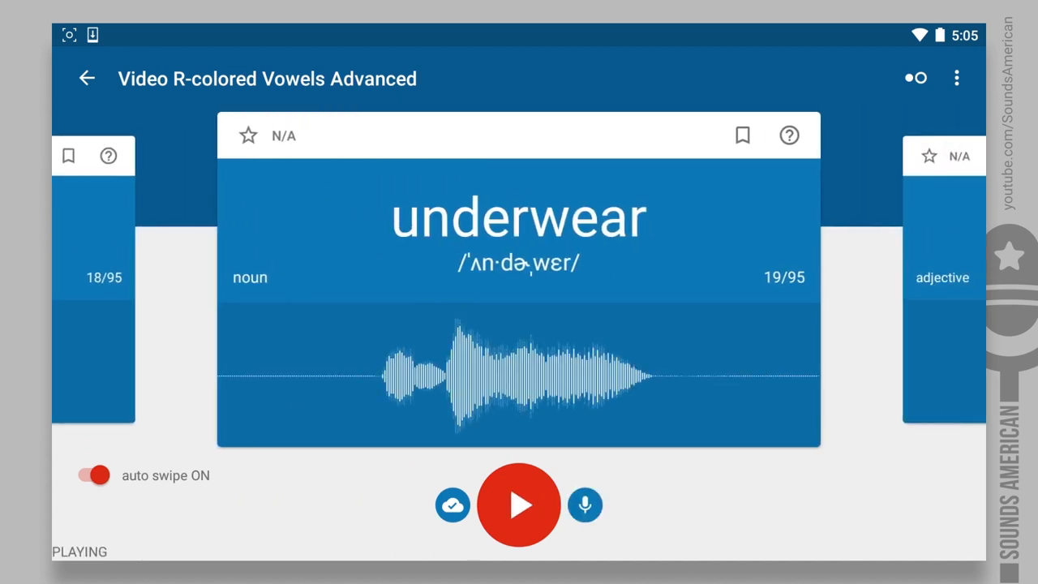
left_click(584, 504)
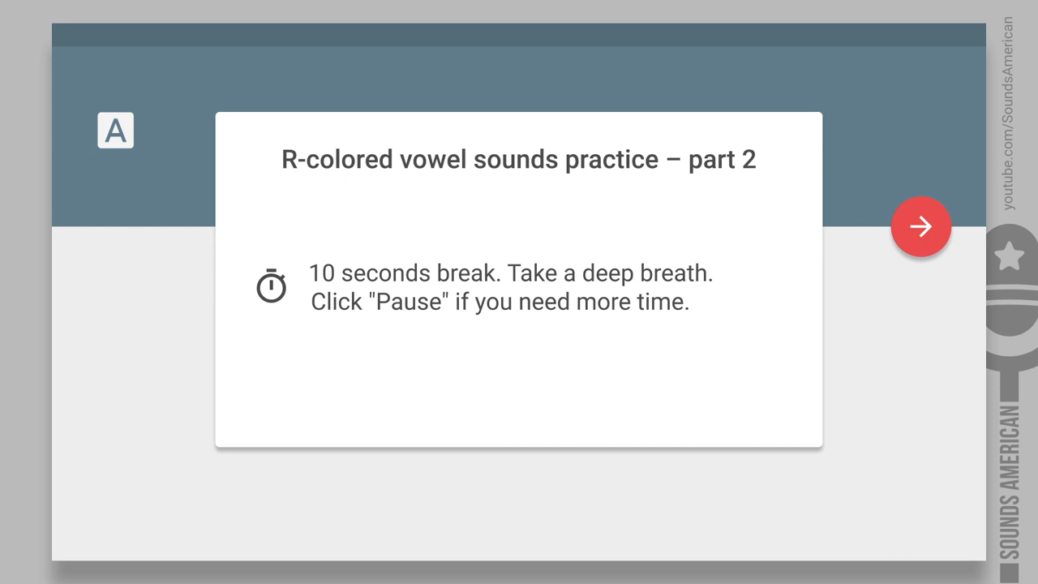
Resume on 'archer' (21/95) with auto swipe on and practise the first part-2 cards.
left_click(920, 226)
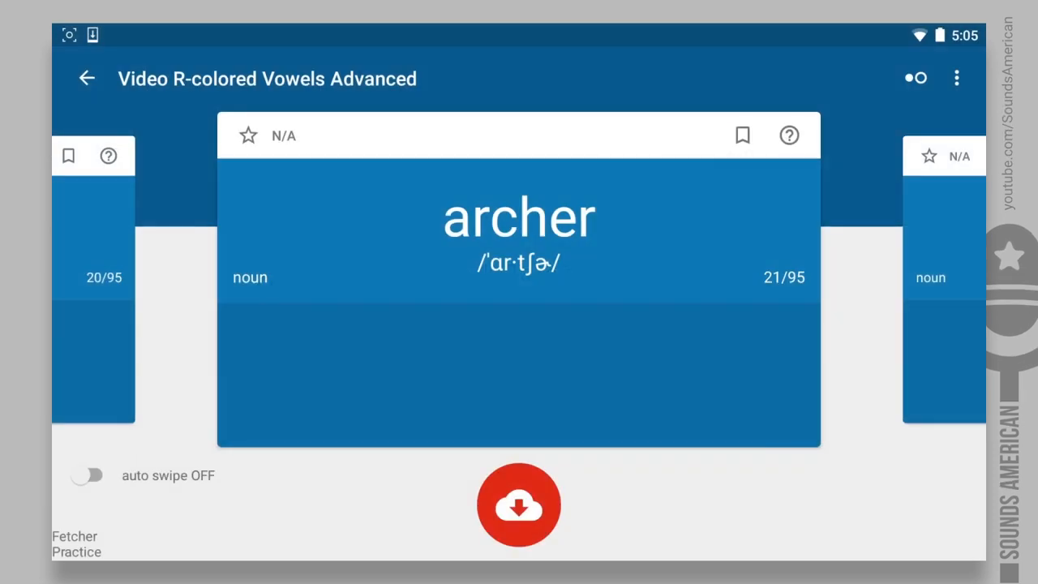
left_click(519, 505)
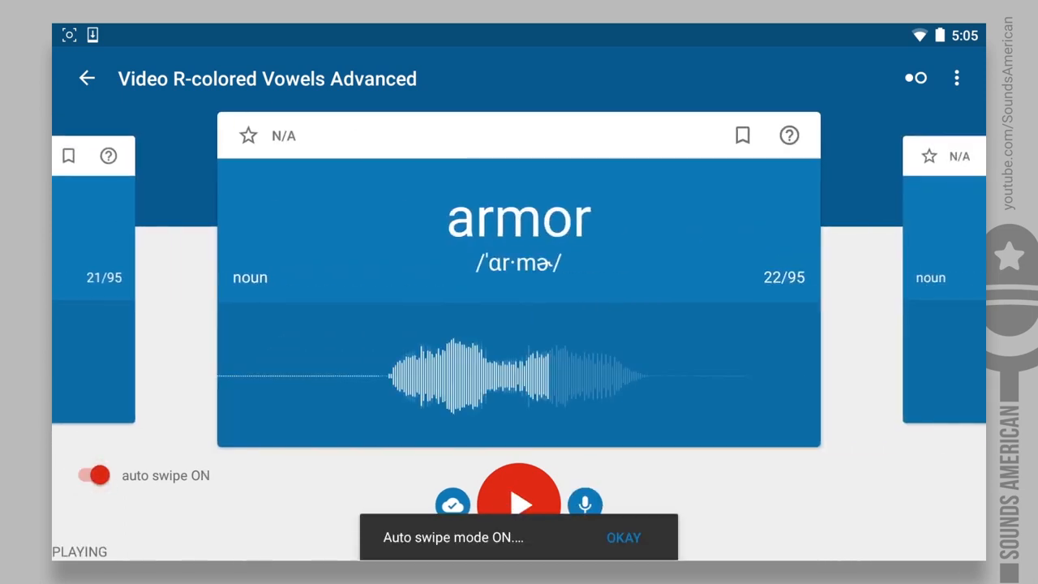
left_click(586, 503)
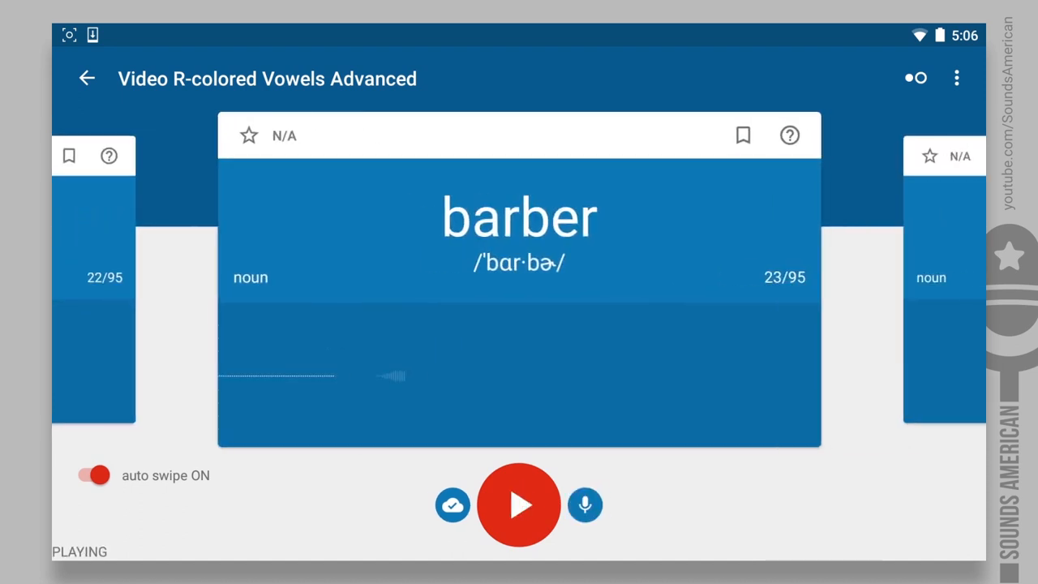
left_click(585, 505)
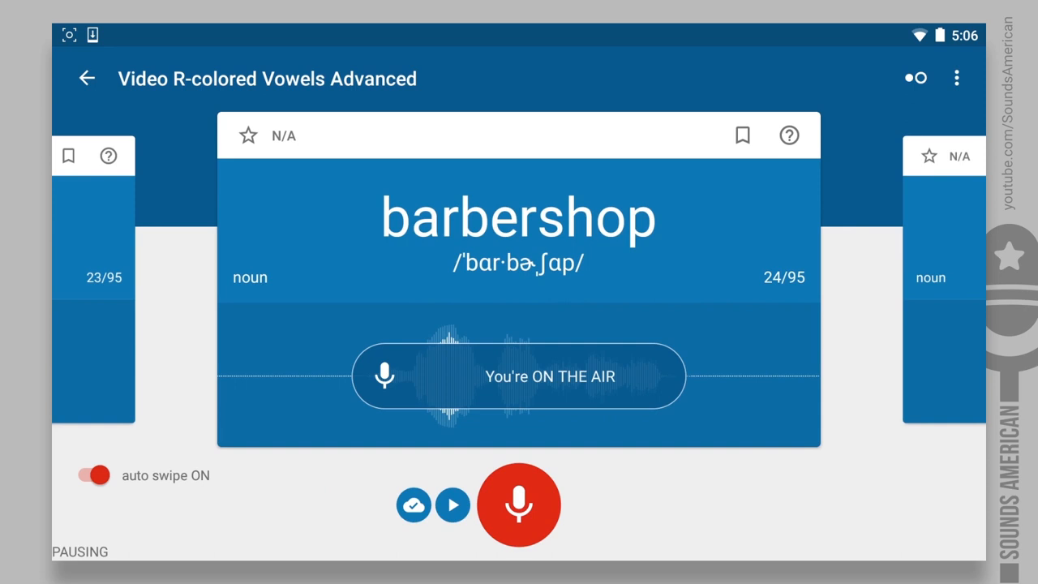
left_click(453, 505)
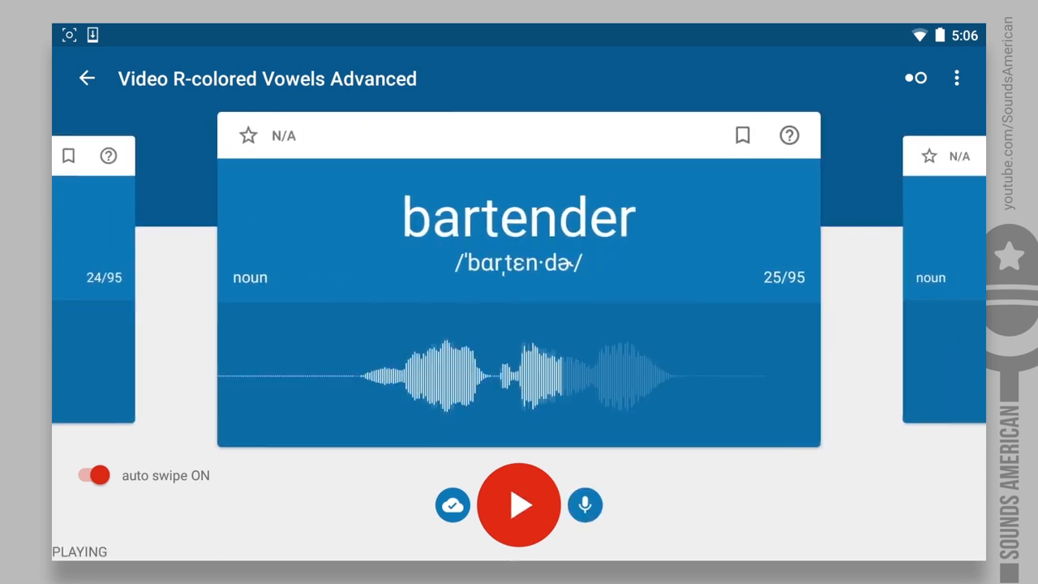
left_click(586, 505)
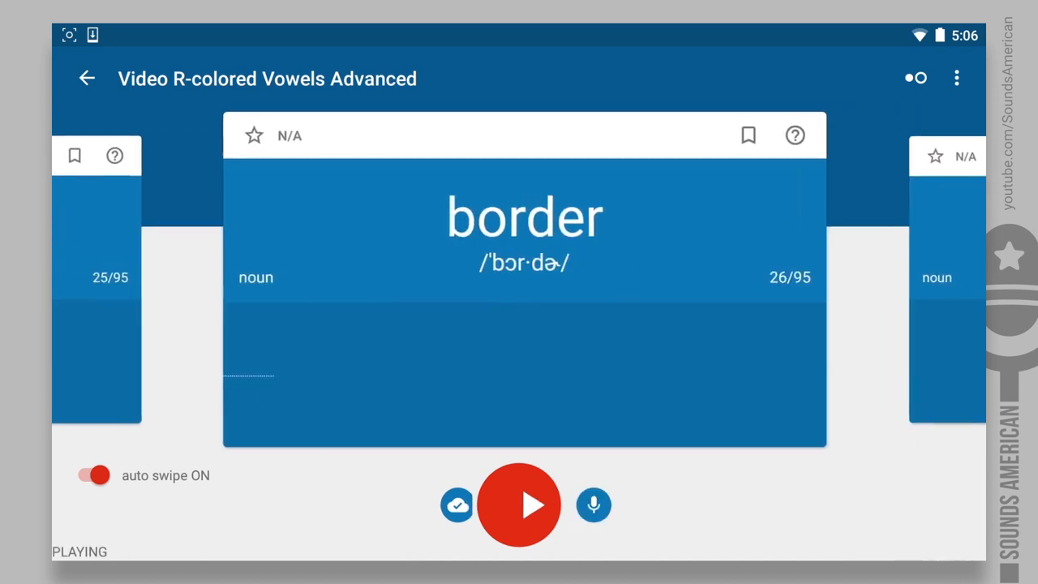
left_click(593, 505)
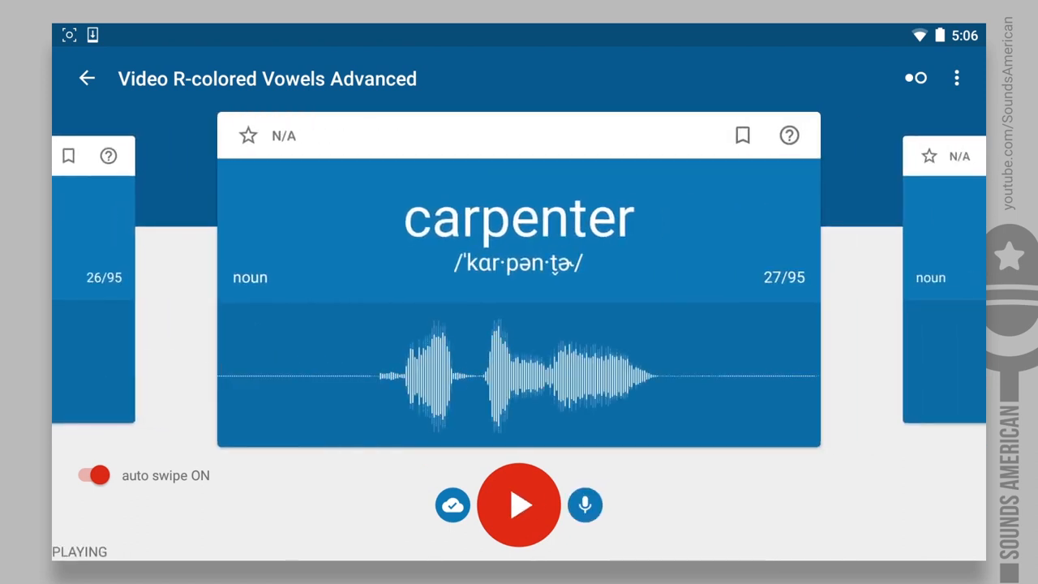
left_click(586, 505)
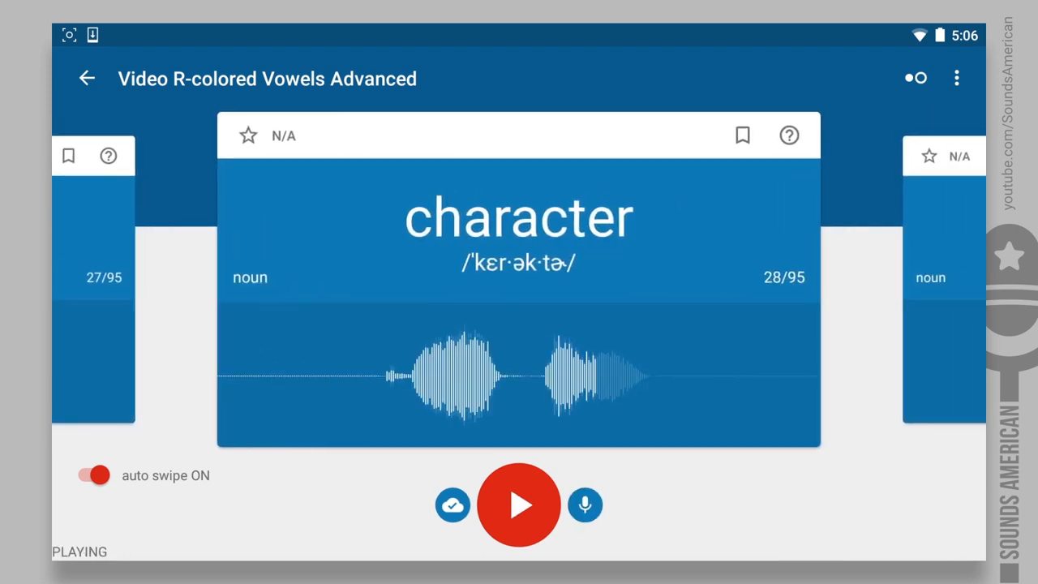
left_click(585, 504)
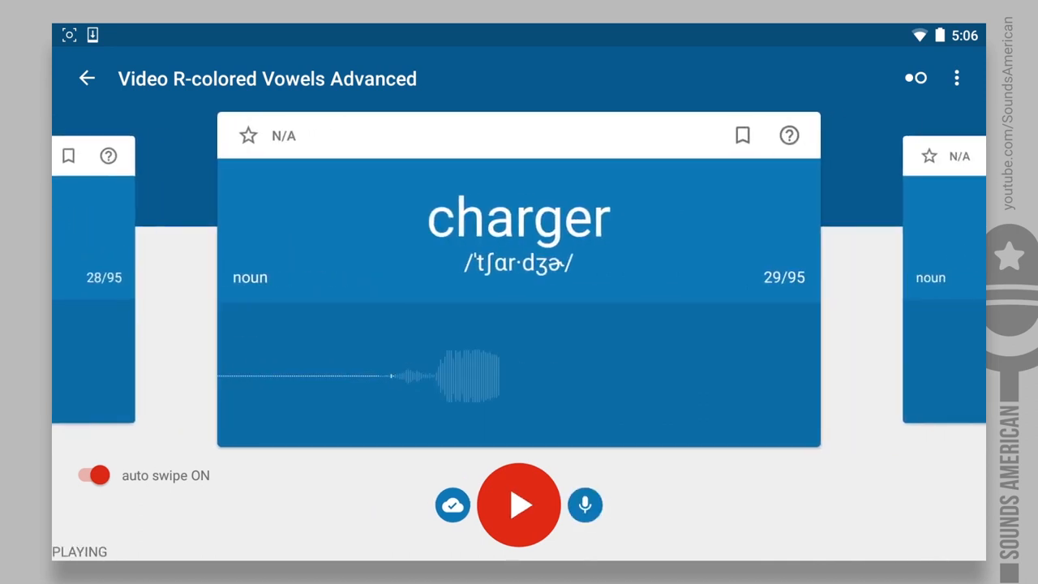
left_click(585, 504)
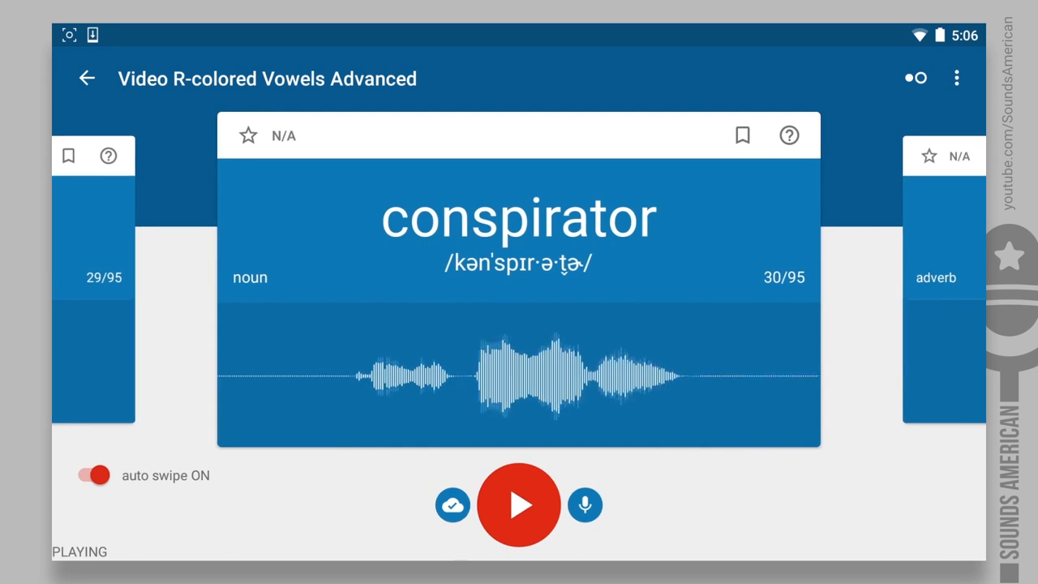
left_click(584, 504)
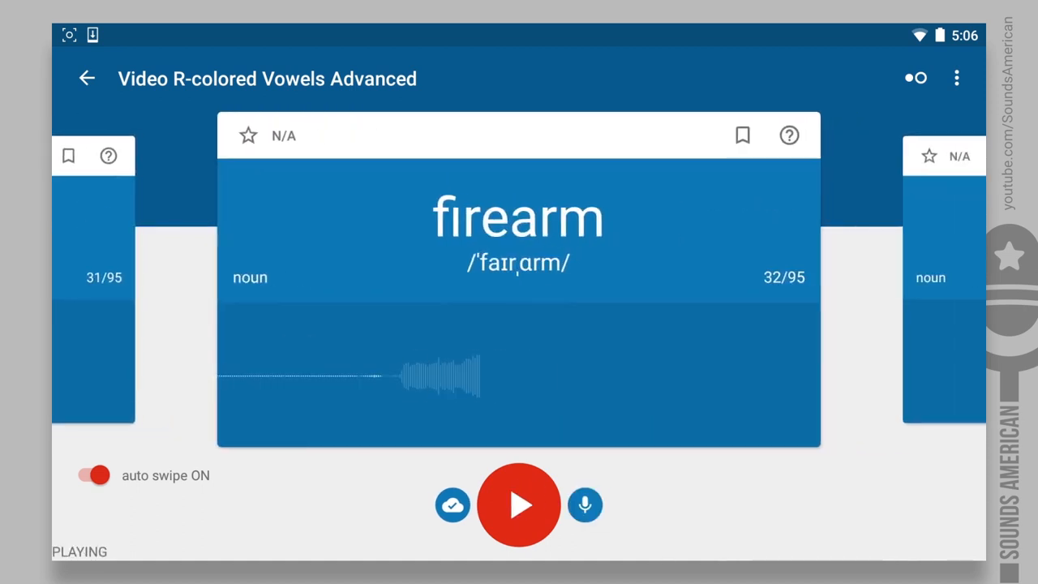
Continue playing and recording each card up to 'adversary', card 43 of 95.
left_click(585, 504)
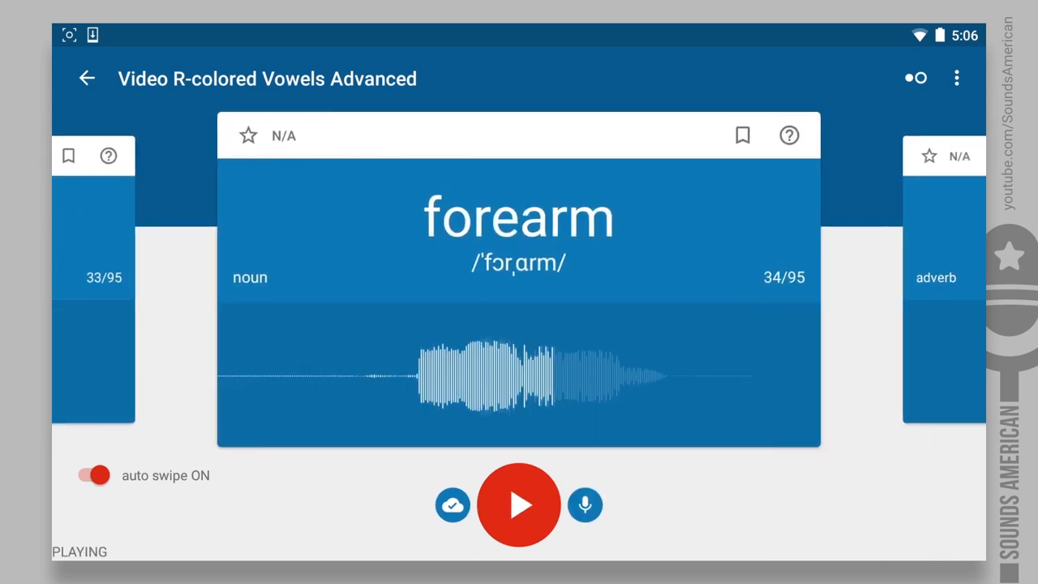
left_click(585, 505)
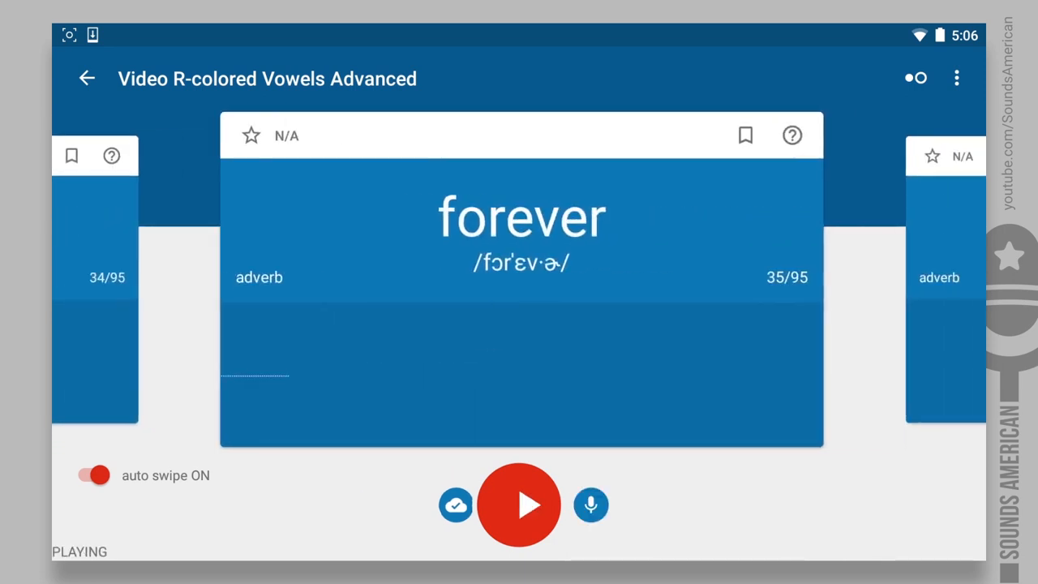
left_click(591, 505)
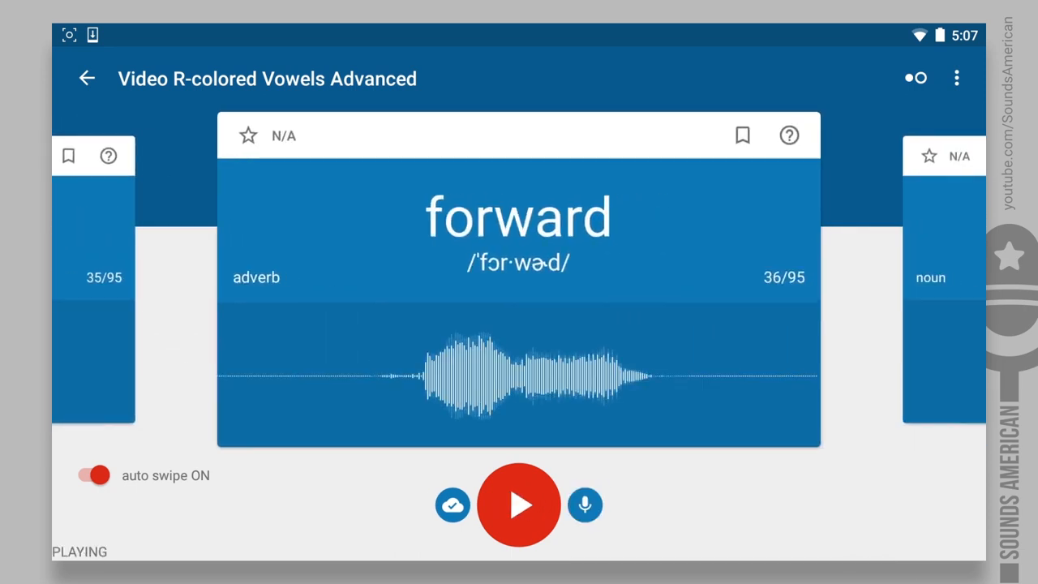
left_click(585, 504)
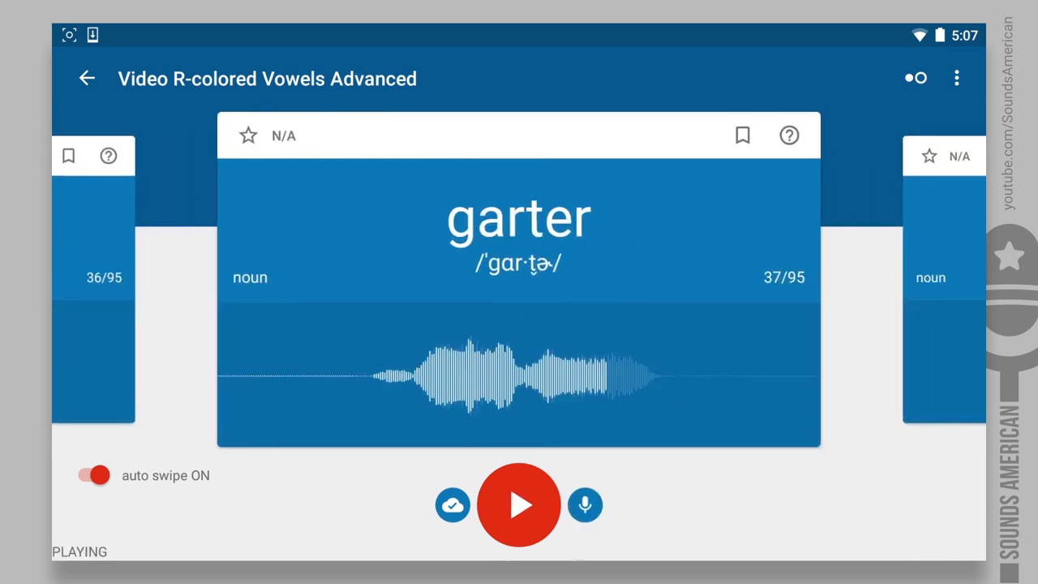
left_click(584, 504)
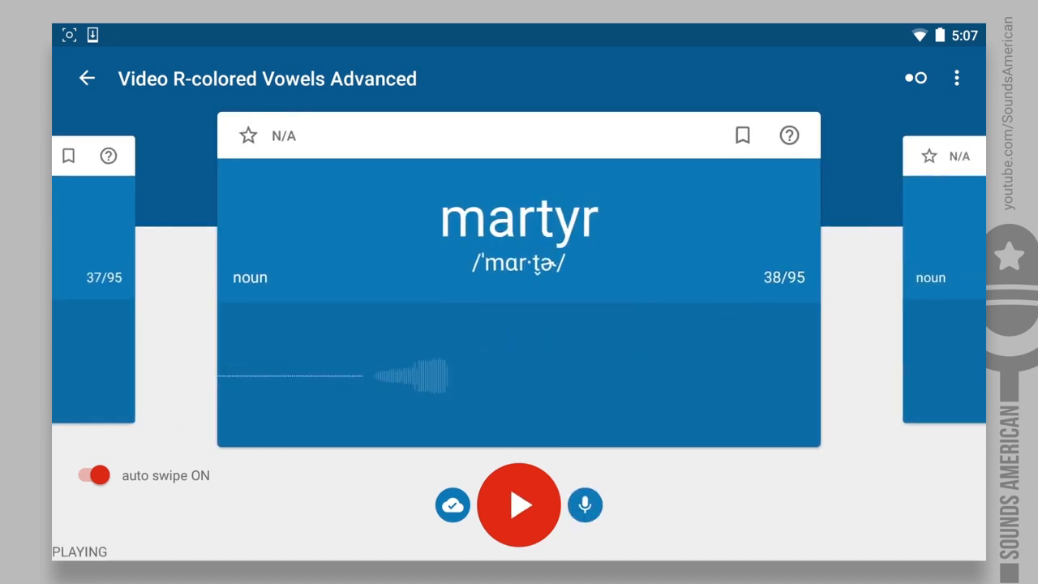
left_click(585, 504)
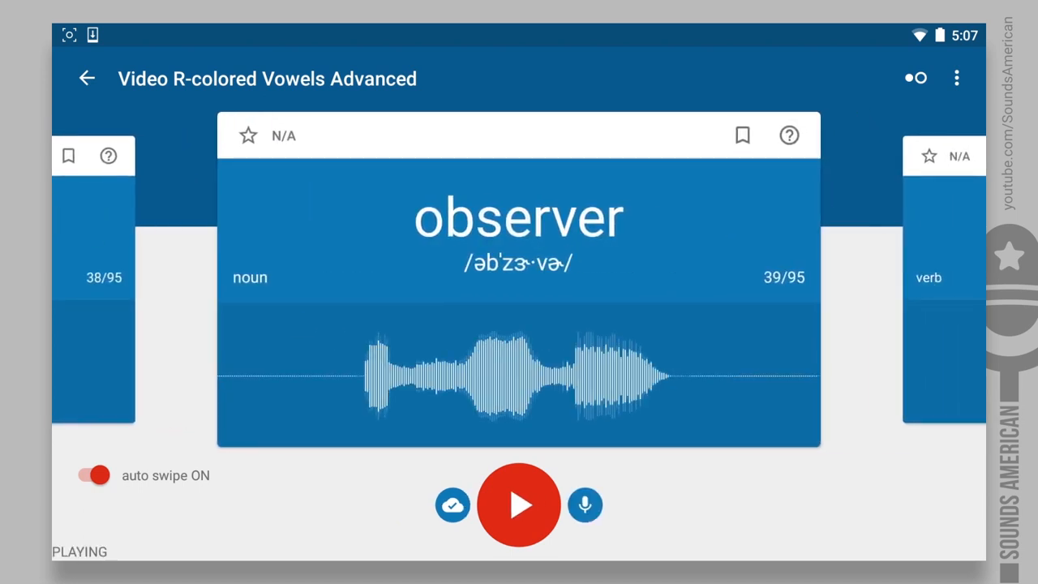
left_click(586, 505)
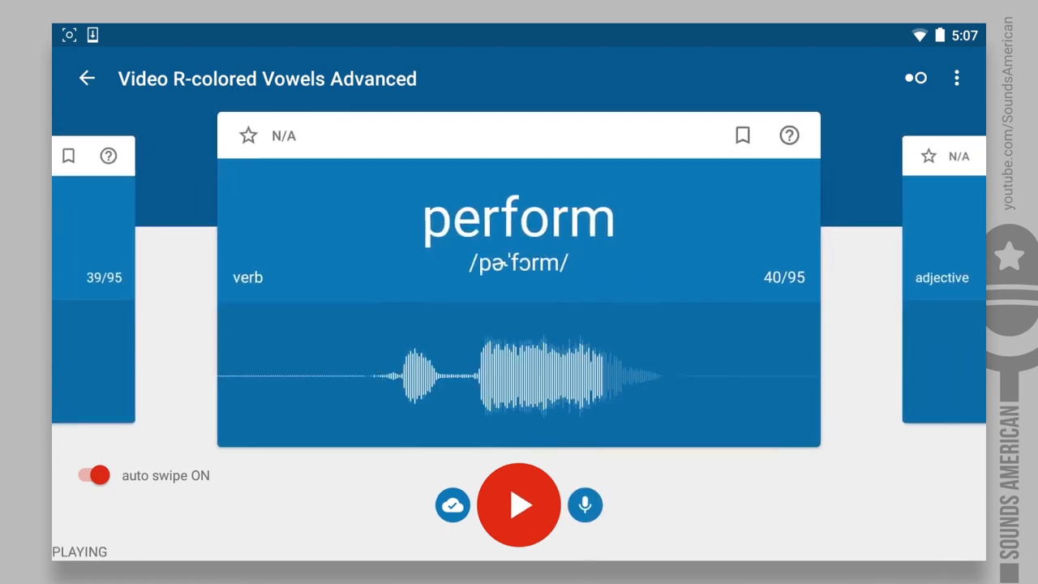
left_click(585, 504)
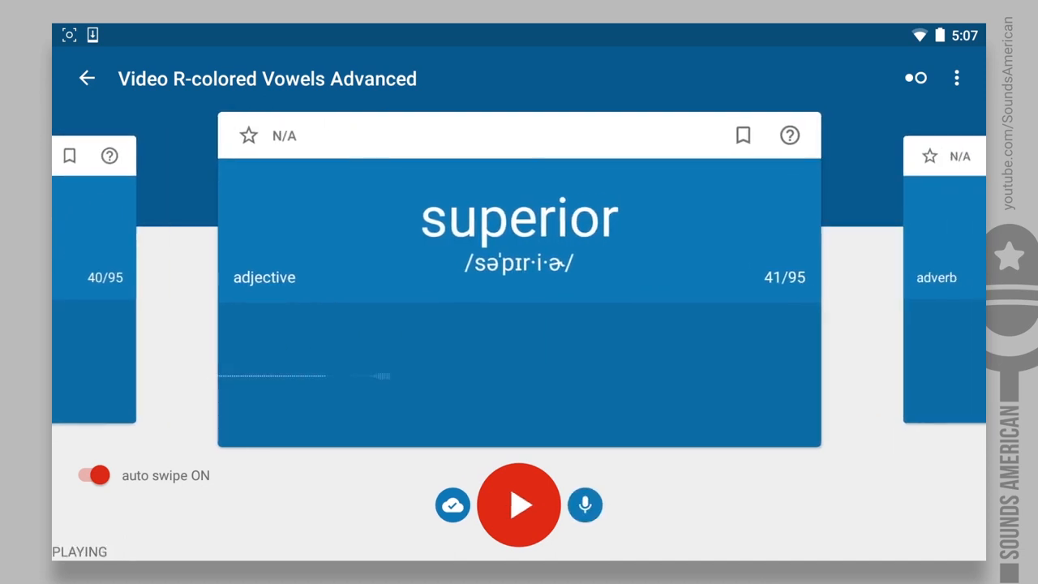
left_click(585, 504)
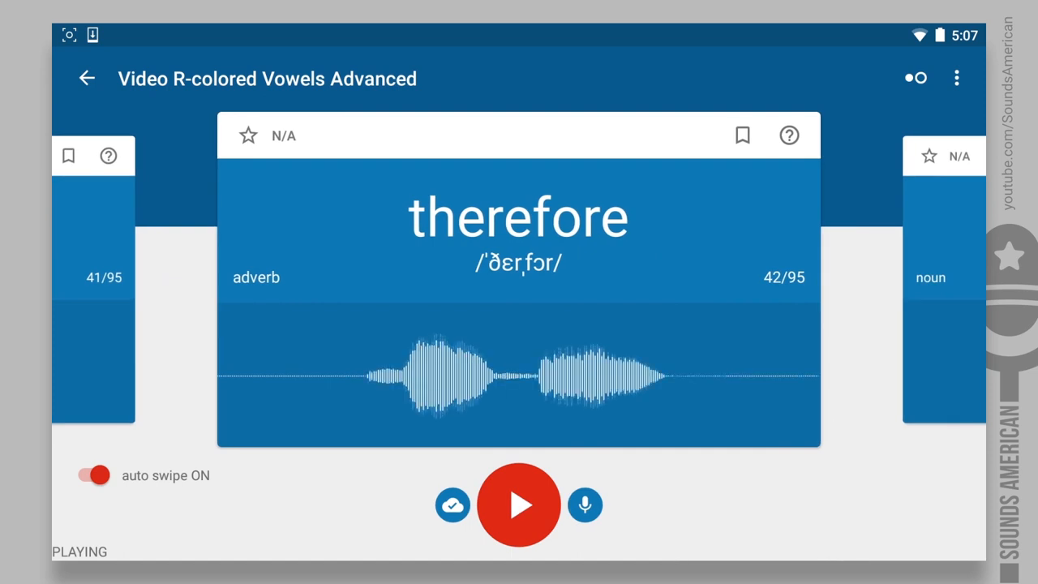
left_click(585, 504)
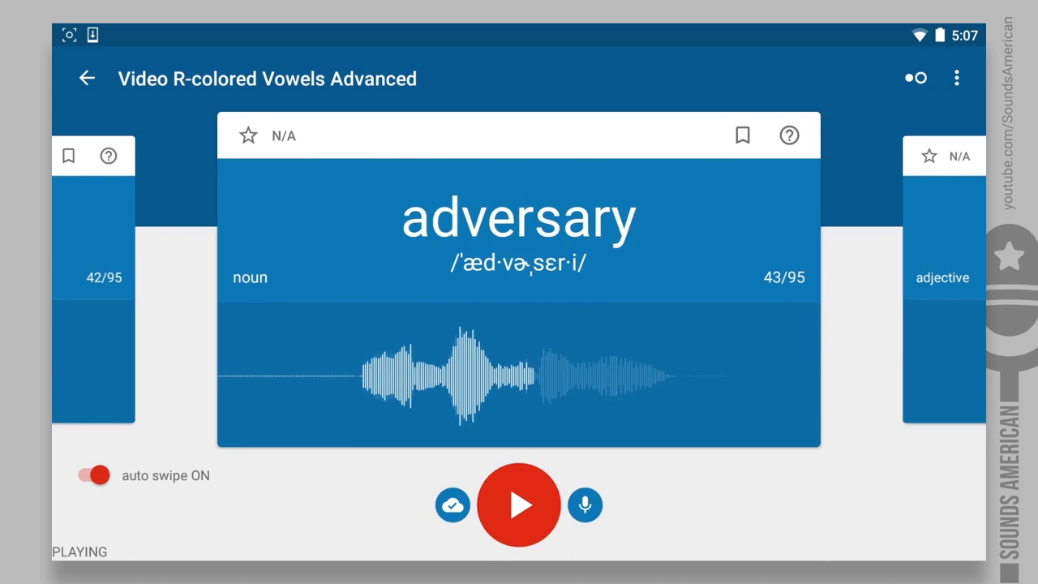
left_click(585, 505)
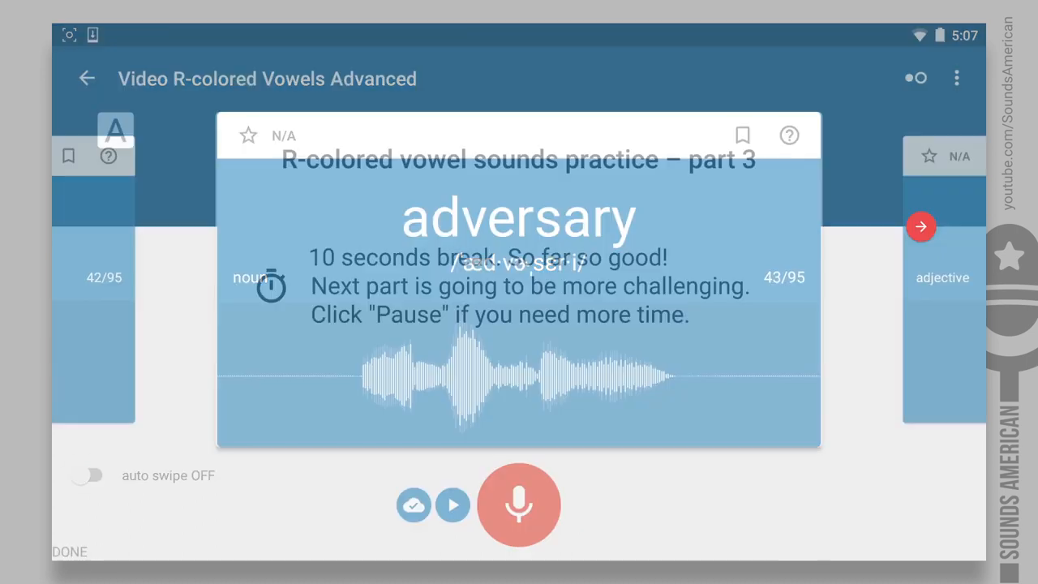
Resume part 3 after the break with auto swipe, reaching 'barbarian', card 45 of 95.
left_click(921, 226)
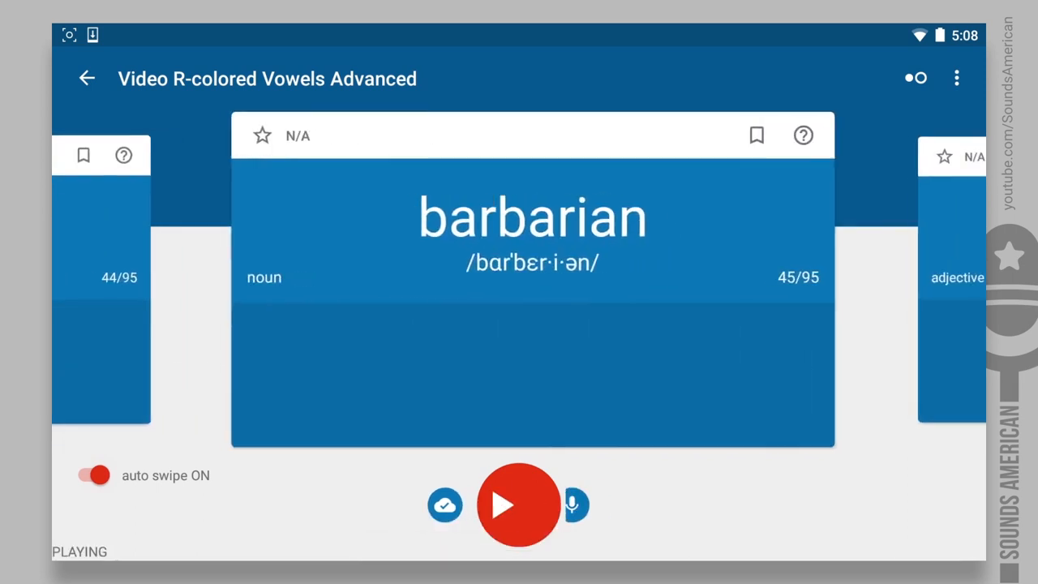
Practise barbaric, barrier, barrister, borderline and onward to 'conservatory', card 54 of 95.
left_click(577, 504)
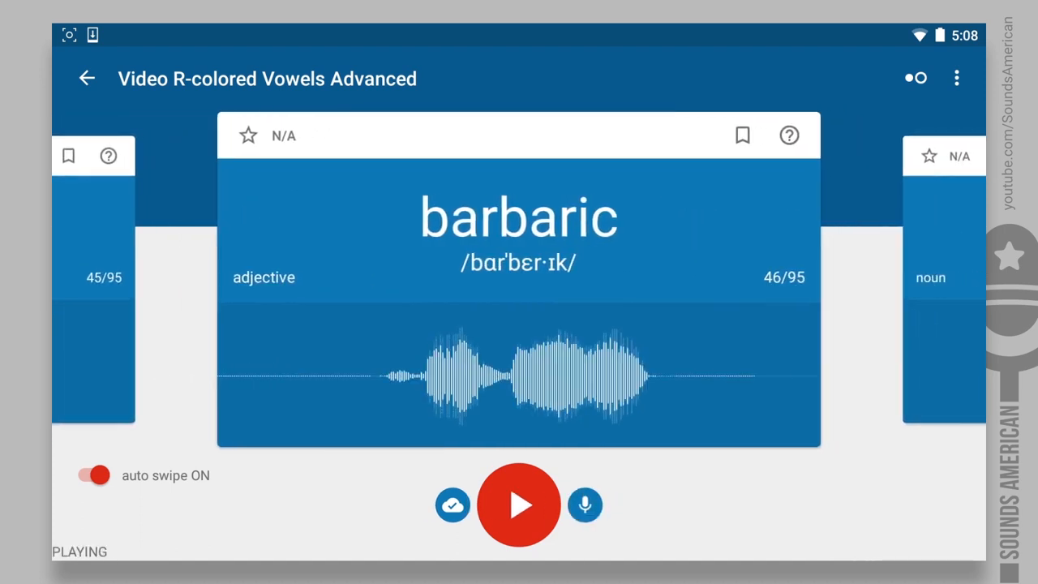
left_click(585, 504)
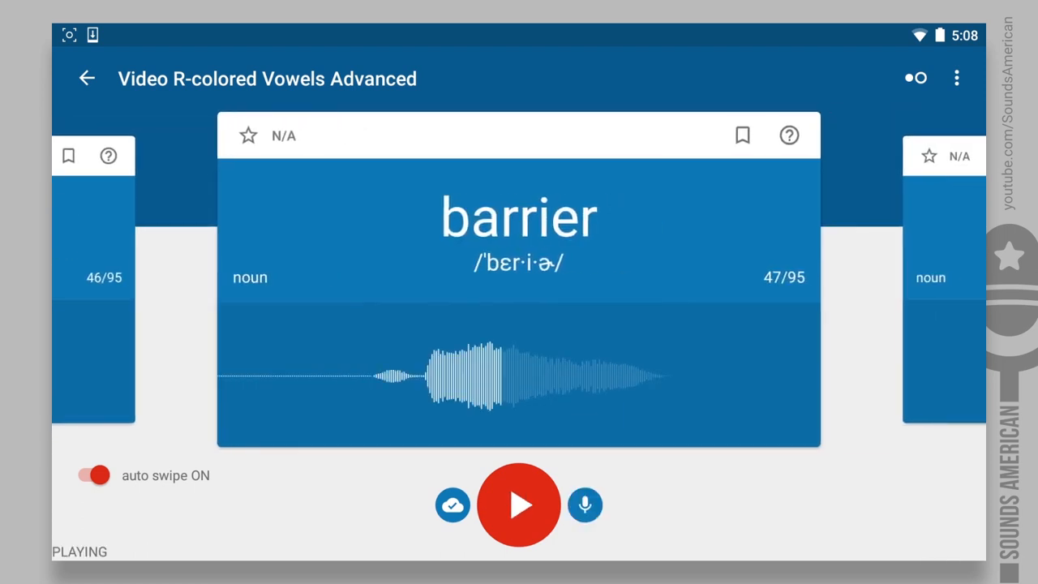
left_click(586, 505)
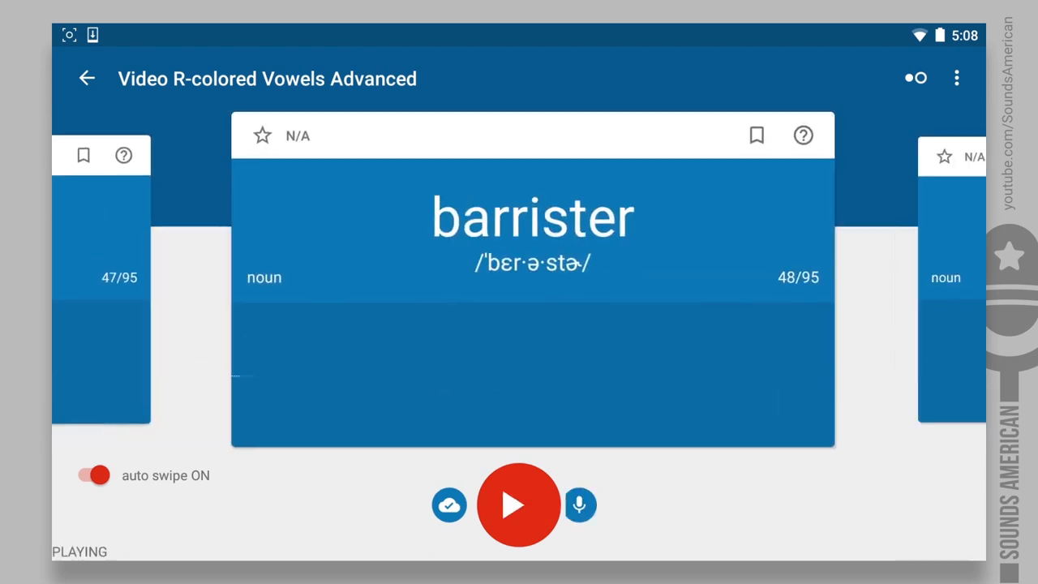
left_click(580, 504)
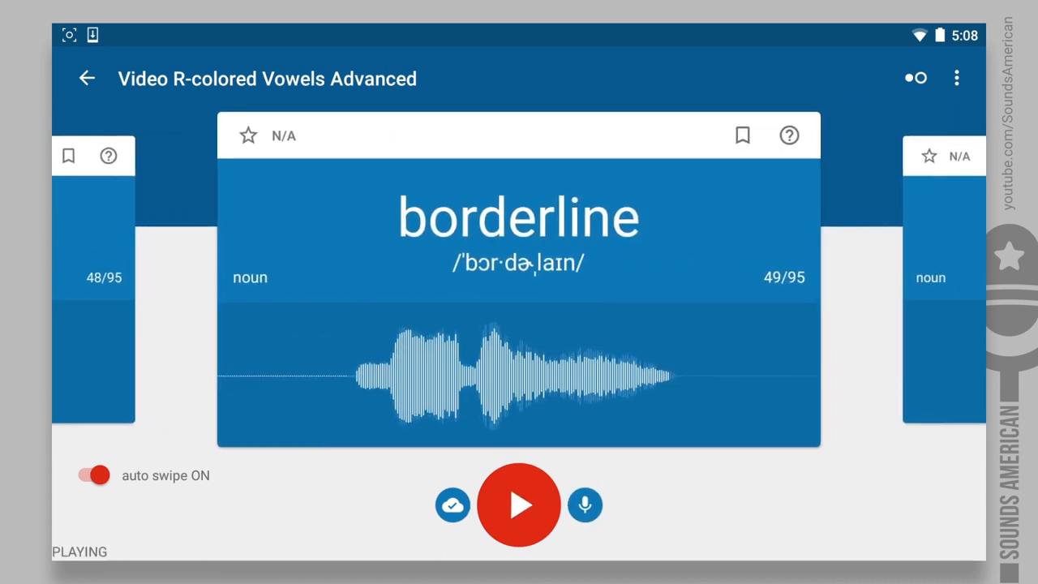
left_click(584, 504)
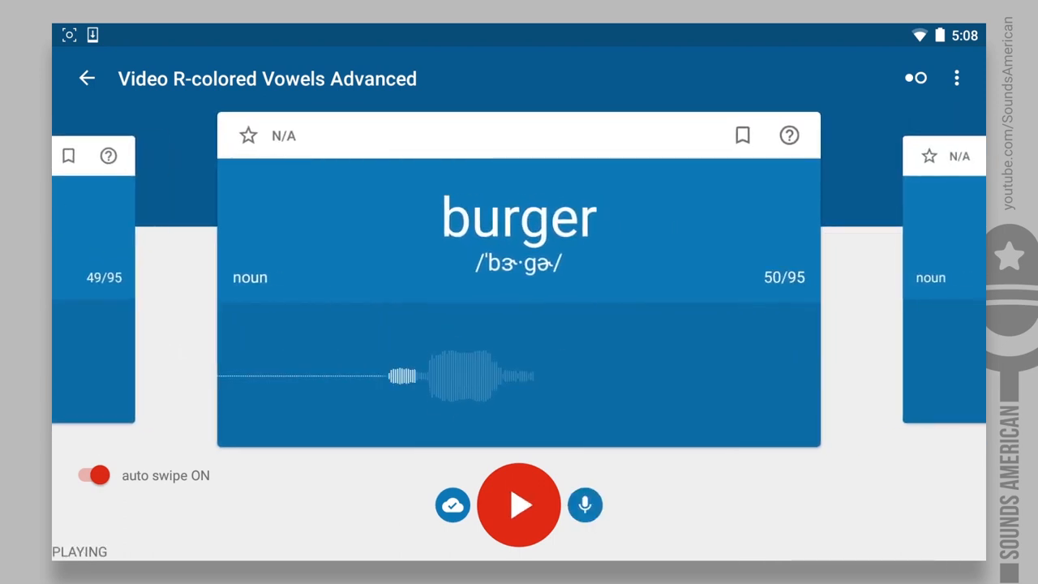
left_click(585, 504)
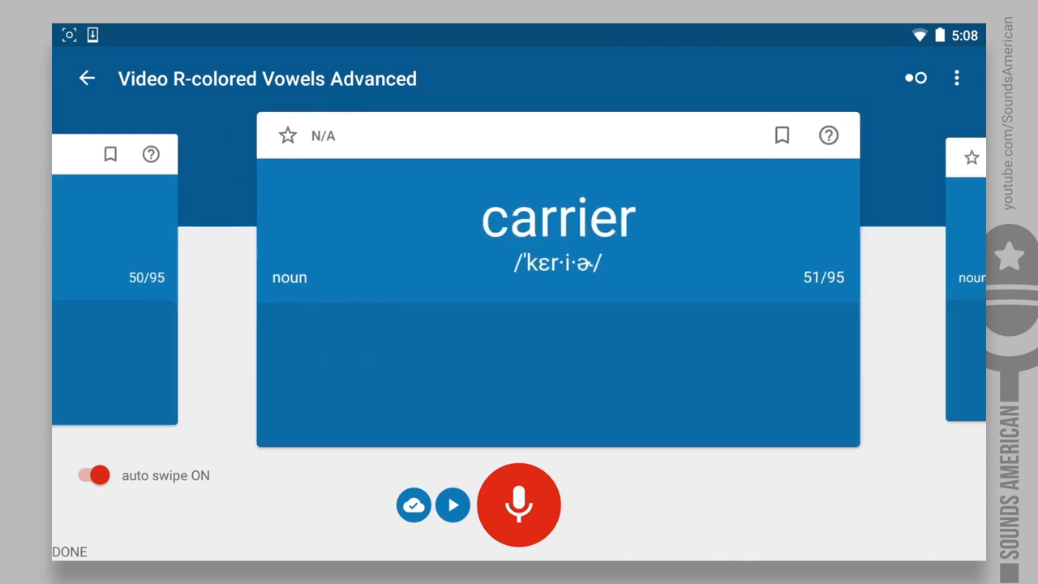
left_click(519, 505)
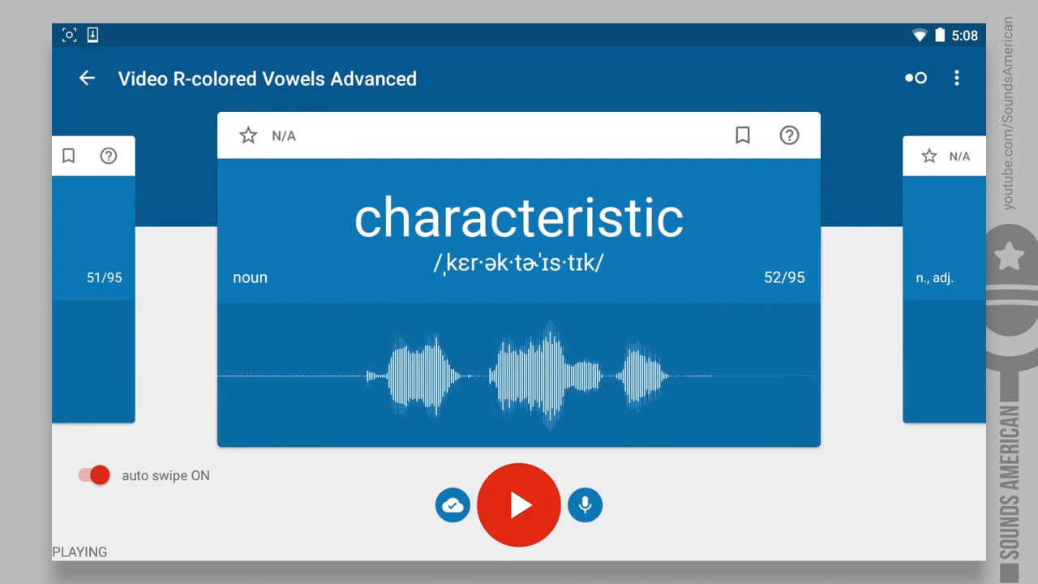
left_click(584, 504)
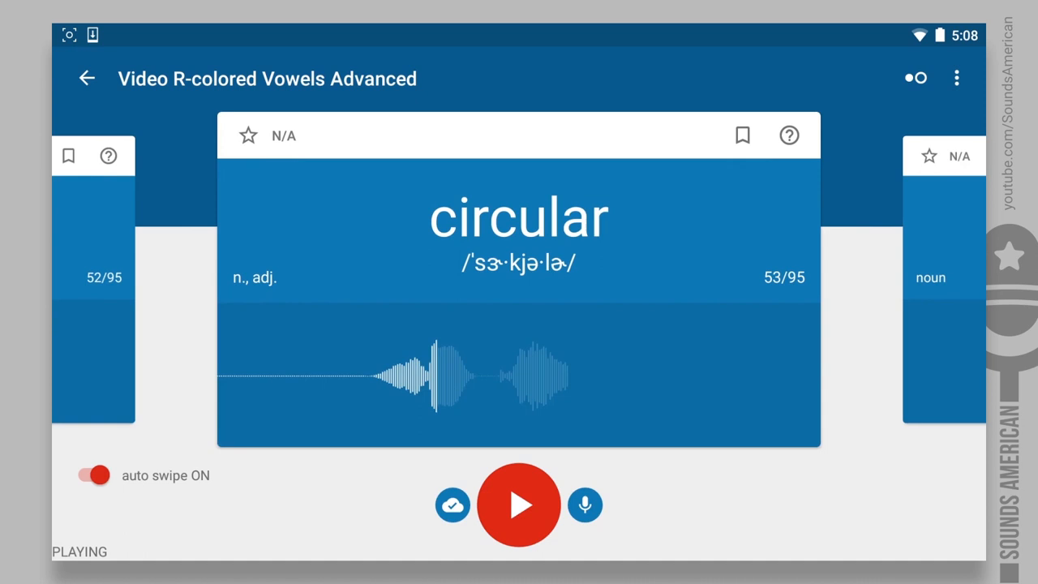
left_click(585, 505)
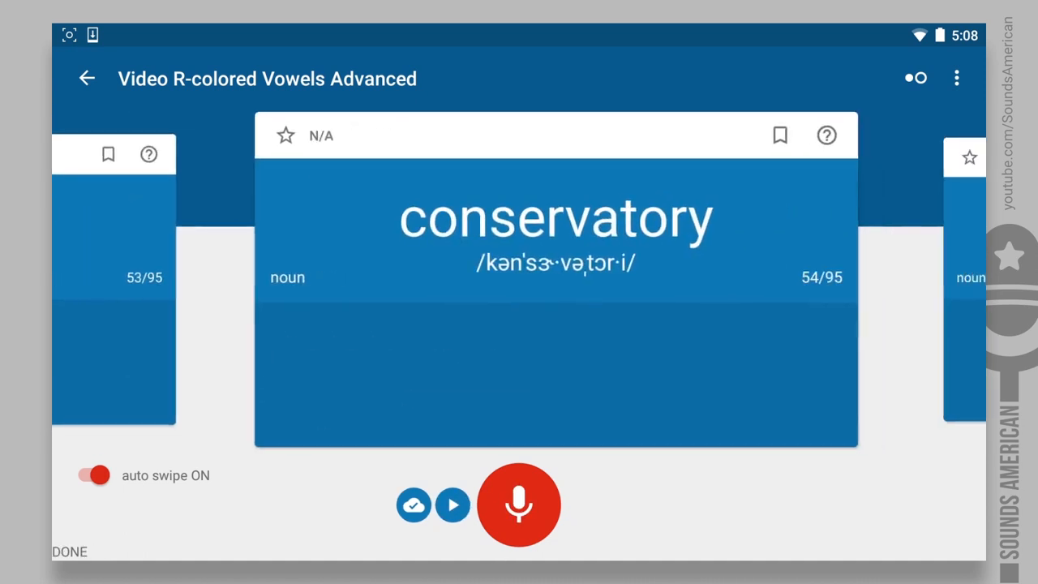
left_click(452, 504)
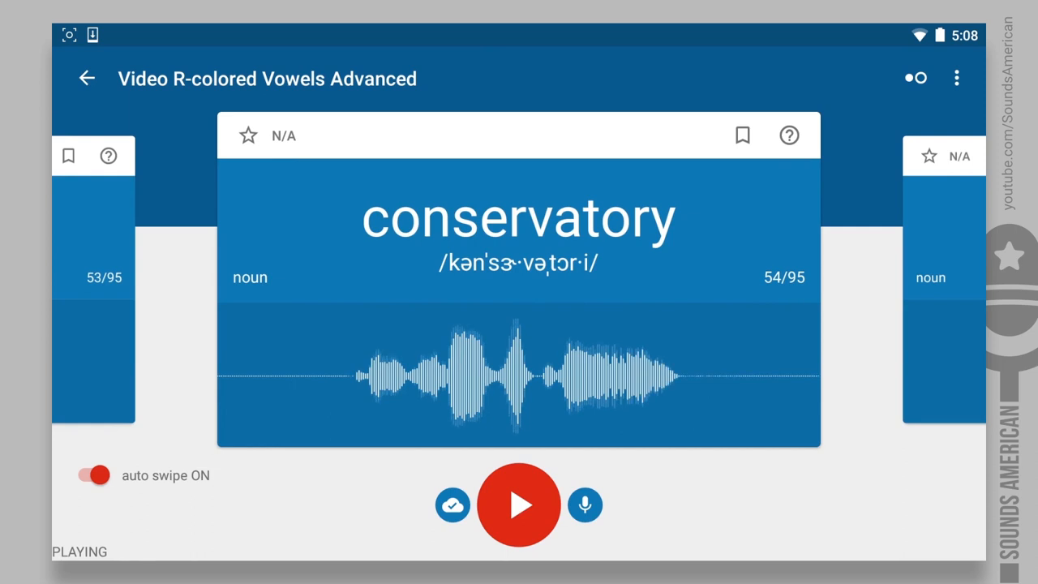
Play and record the next run of R-colored vowel cards toward 'moreover'.
left_click(585, 504)
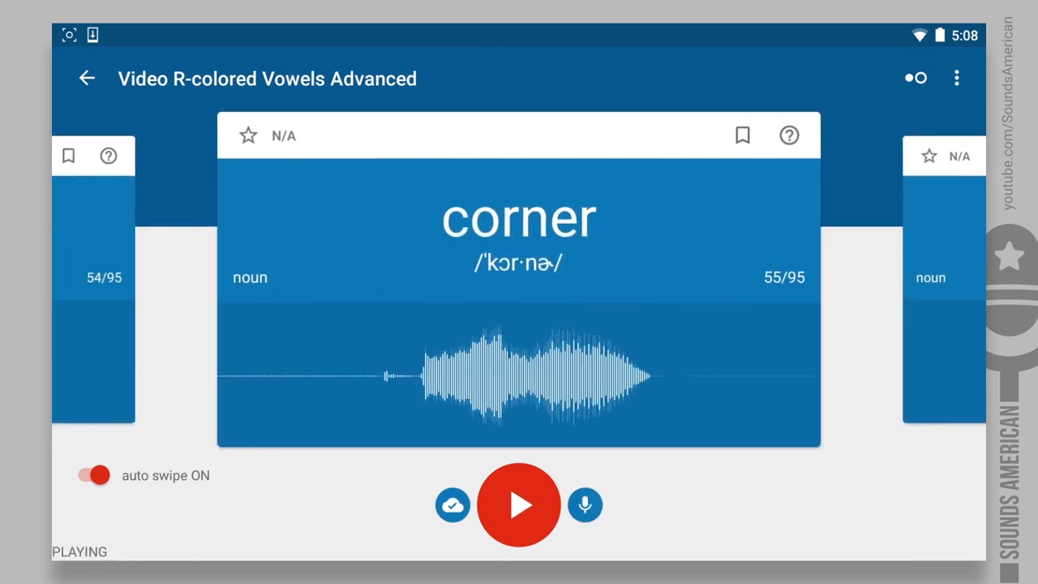
left_click(585, 504)
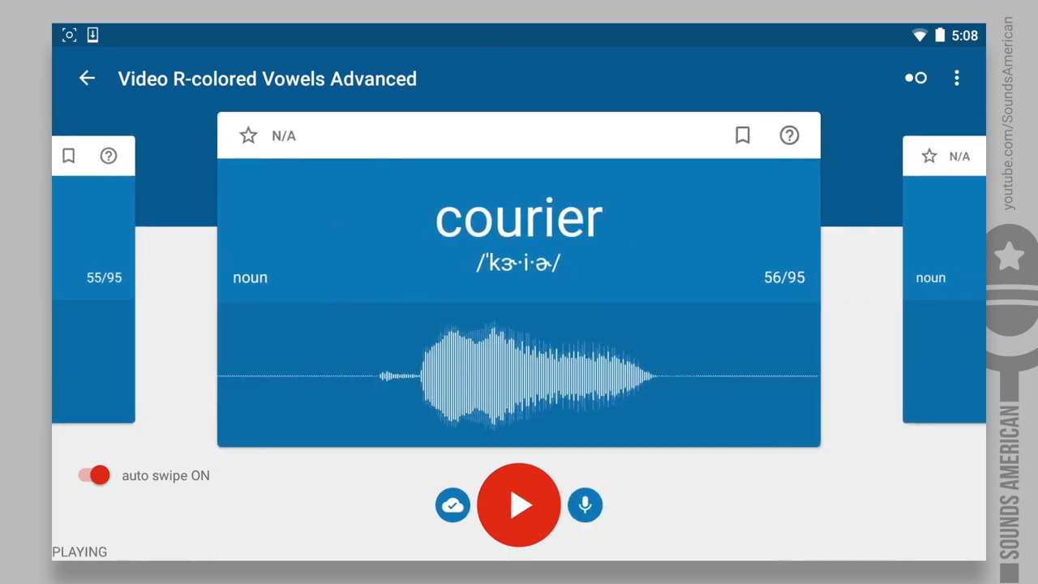
left_click(584, 506)
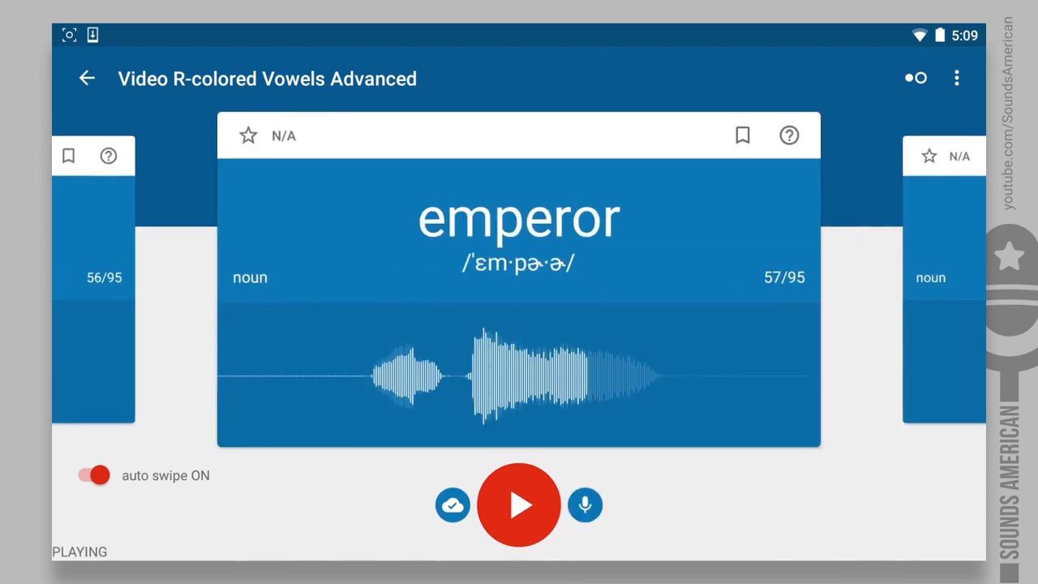
left_click(584, 504)
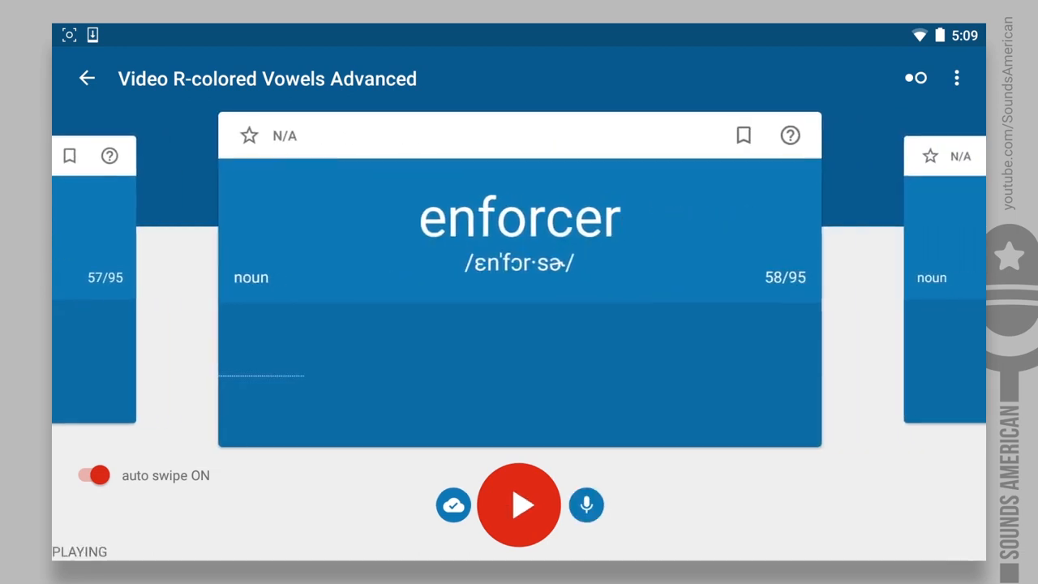
left_click(586, 505)
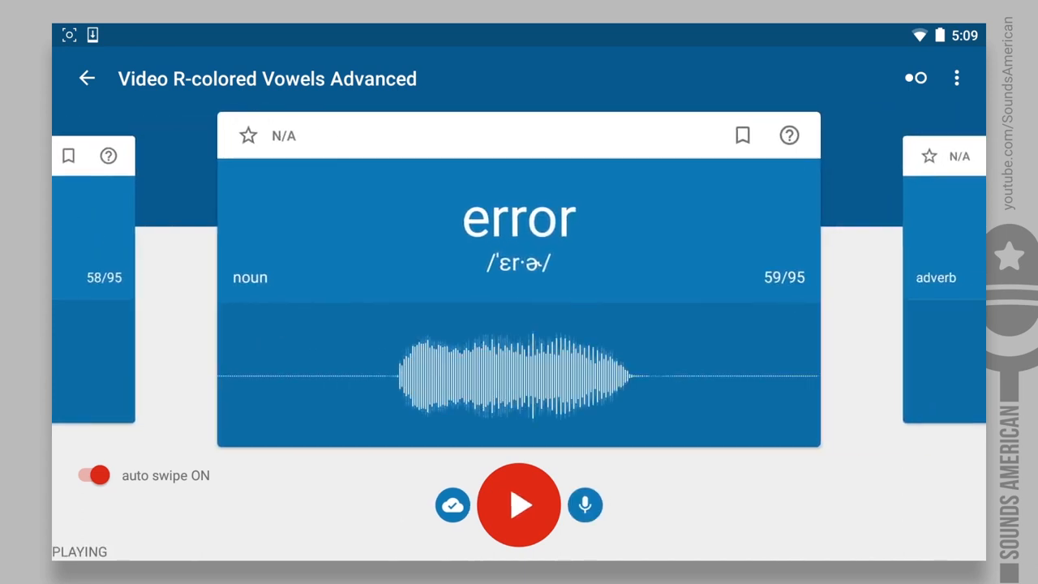
left_click(584, 505)
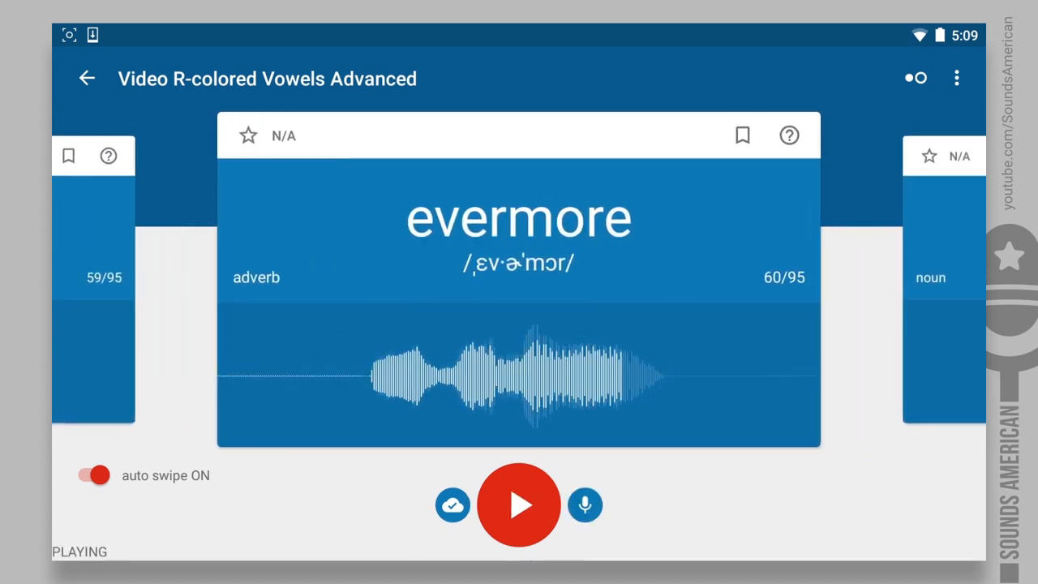
left_click(585, 504)
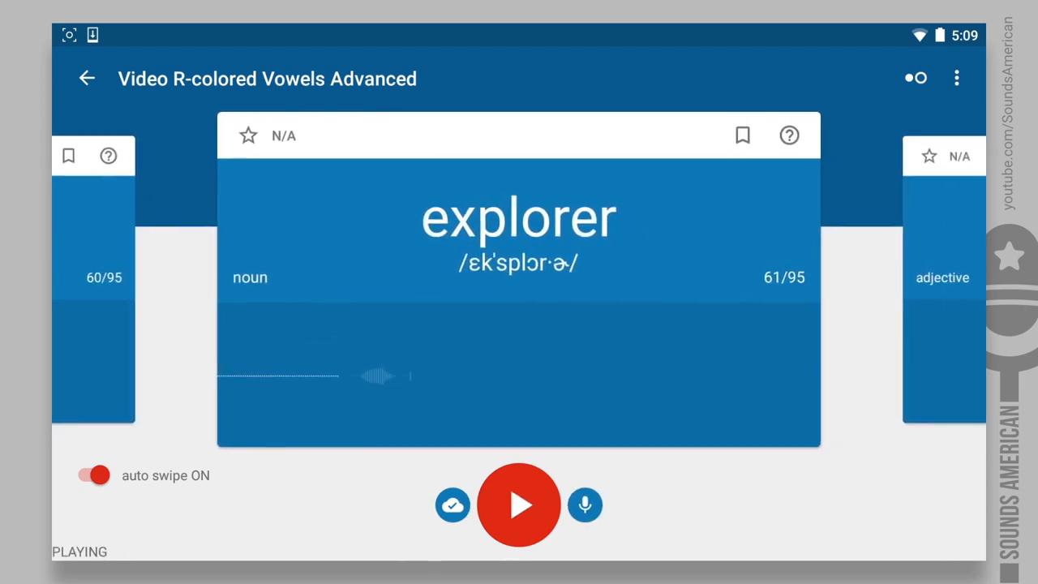
left_click(585, 504)
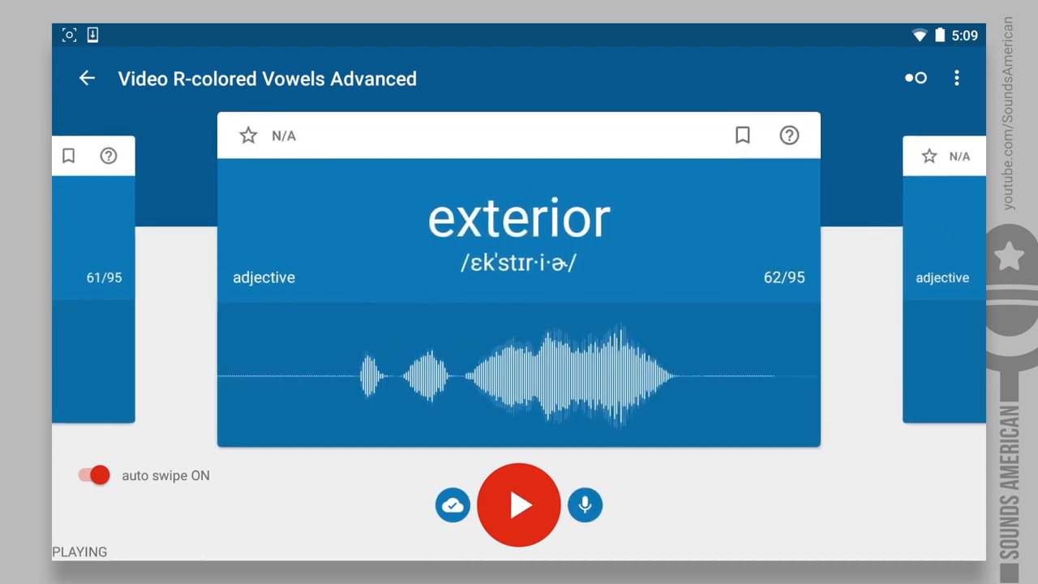
left_click(585, 505)
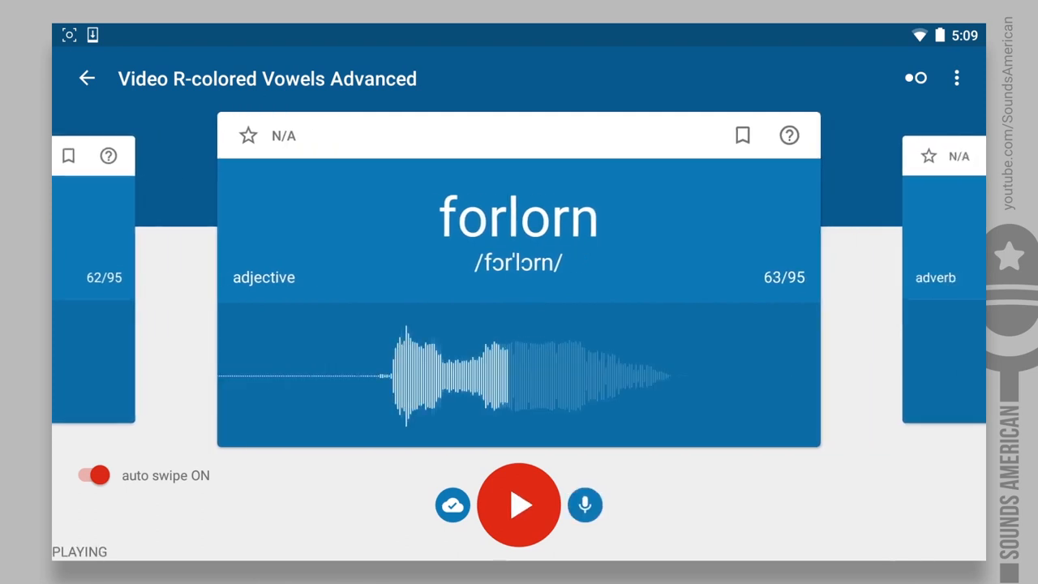
left_click(584, 505)
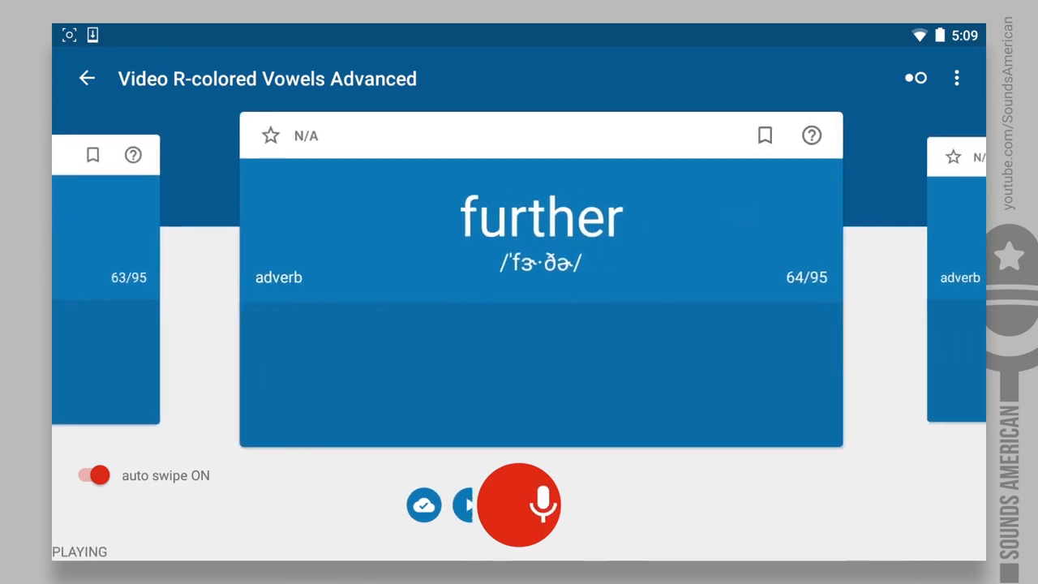
left_click(520, 504)
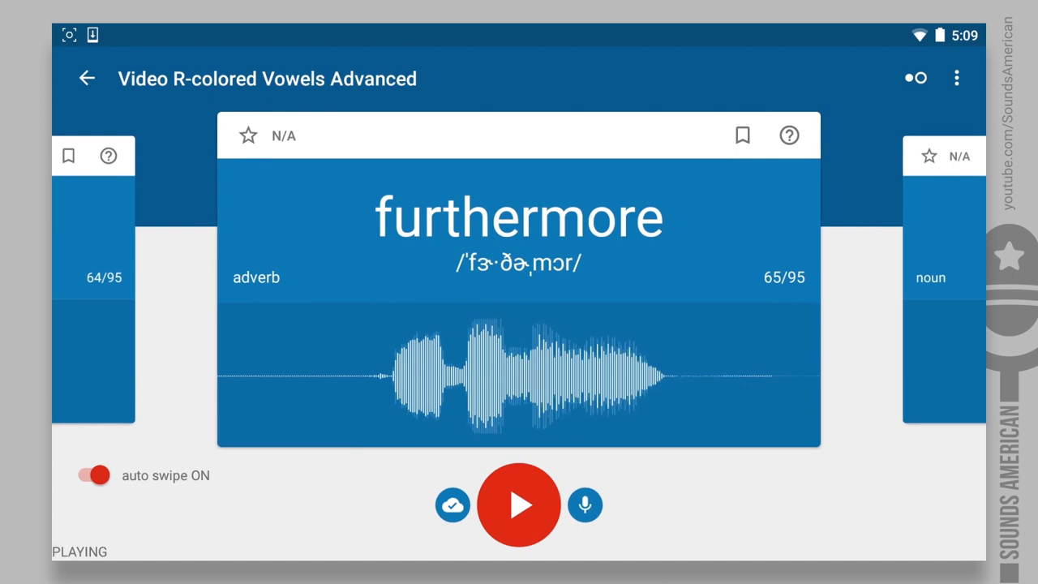
left_click(585, 505)
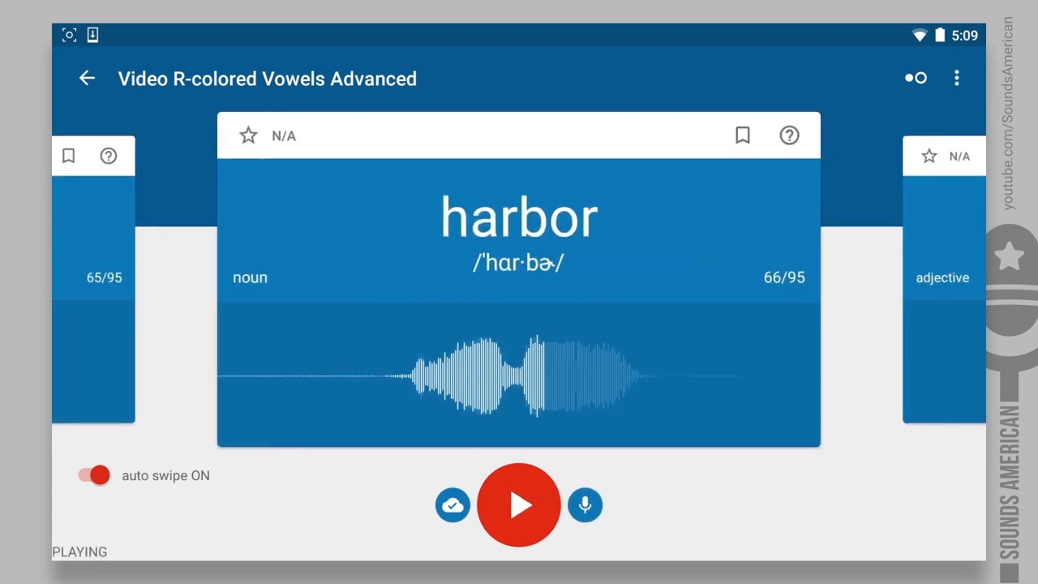
Continue from moreover (74/95) to 'observatory', card 77 of 95.
left_click(584, 504)
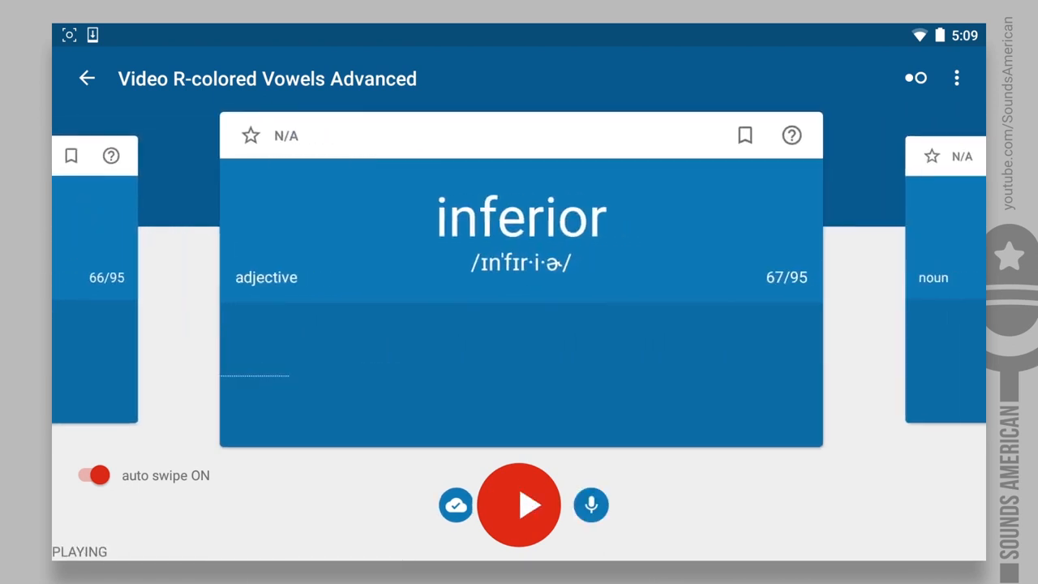
left_click(591, 505)
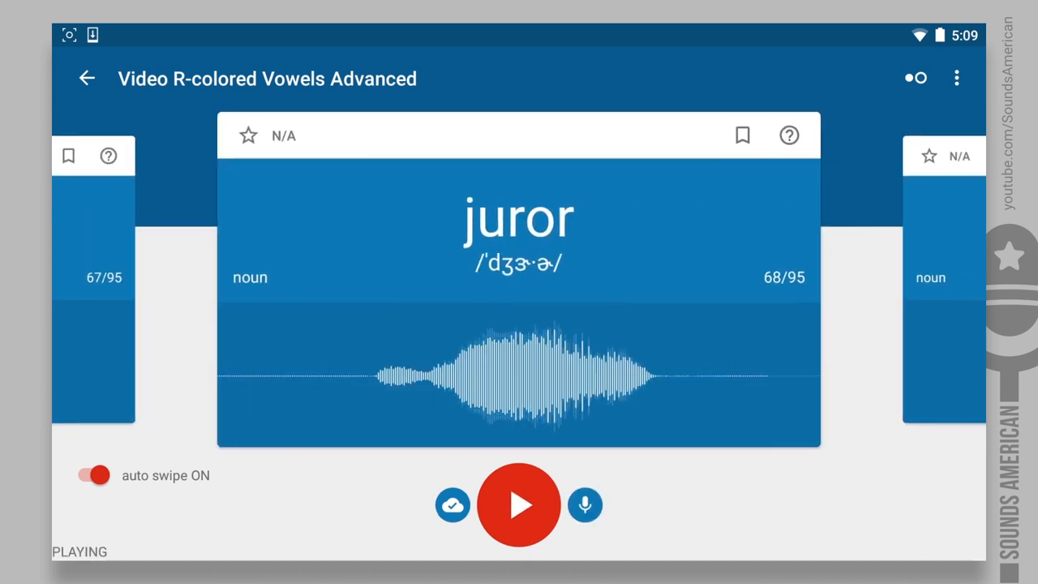
left_click(585, 504)
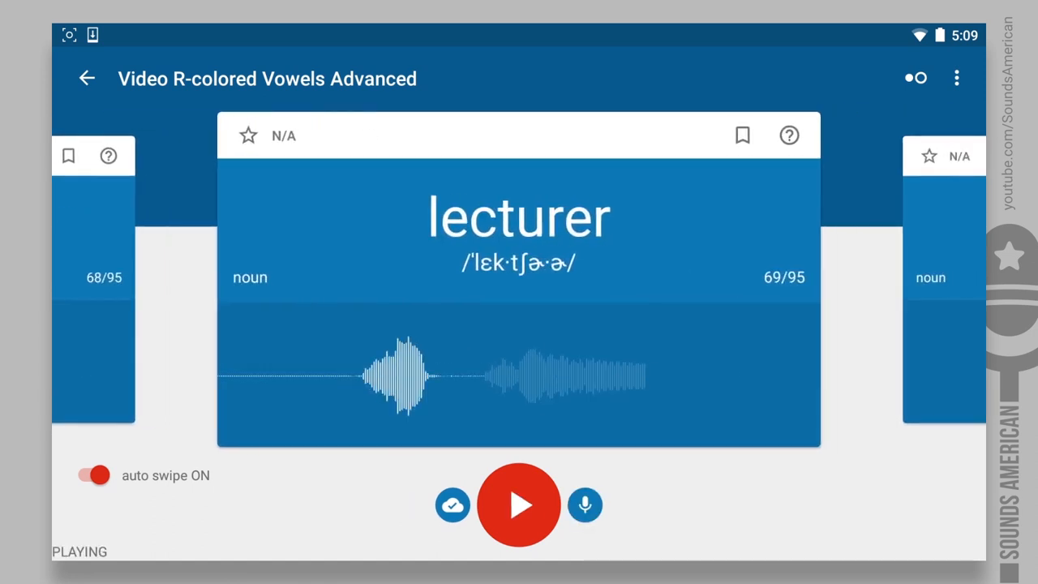
left_click(585, 504)
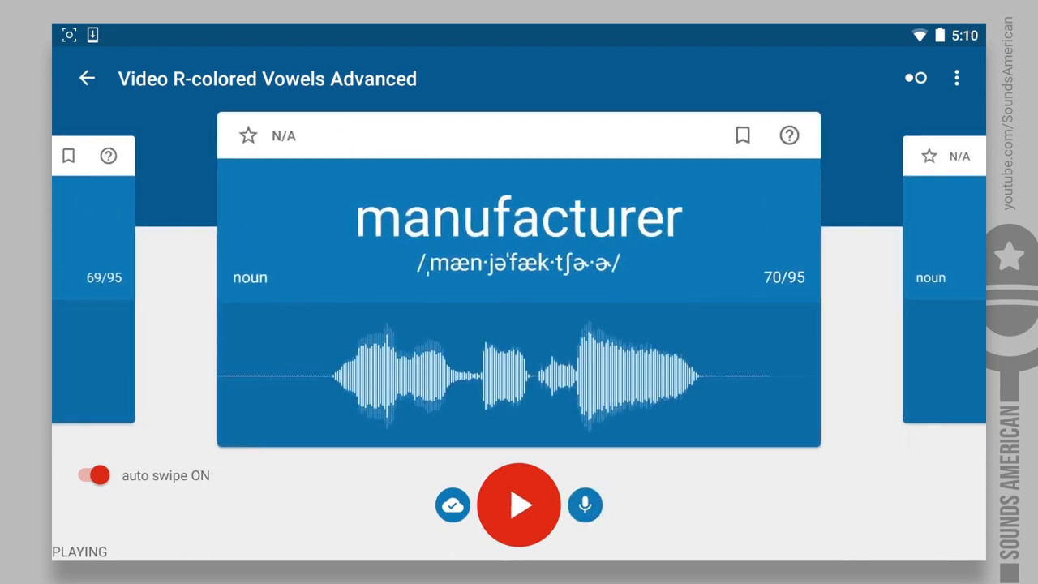
left_click(586, 505)
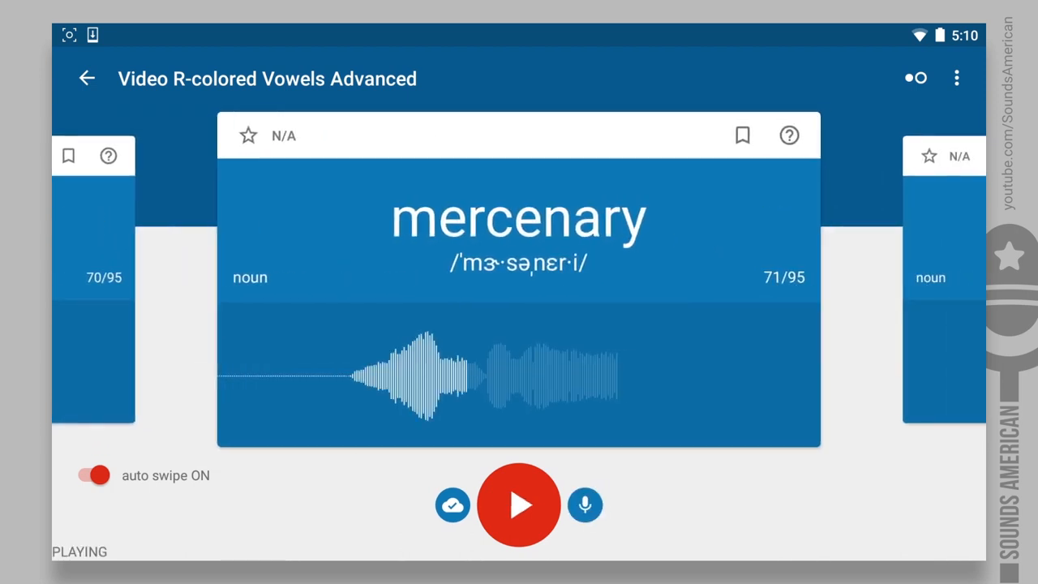
left_click(585, 504)
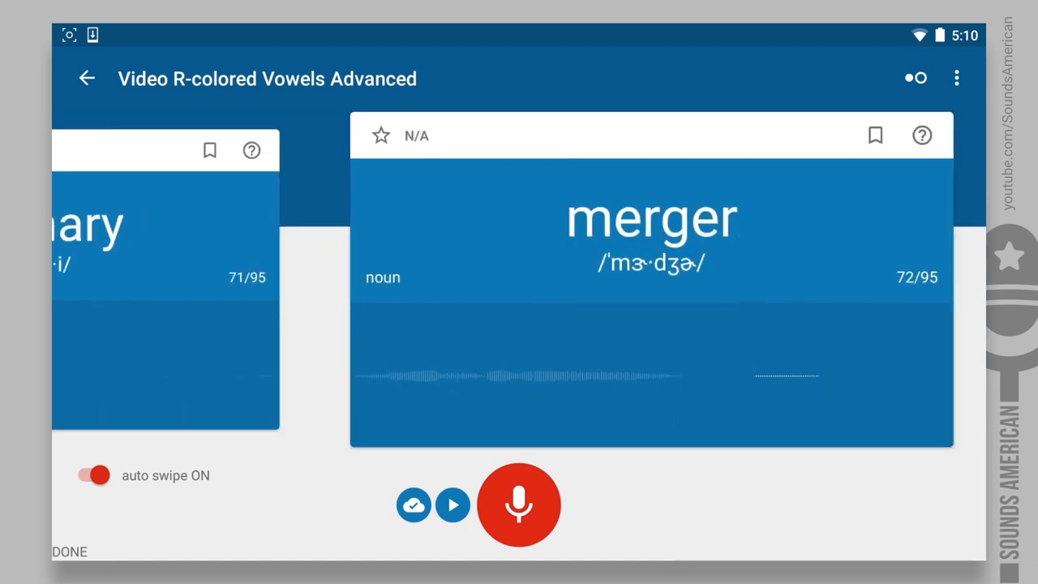
left_click(452, 505)
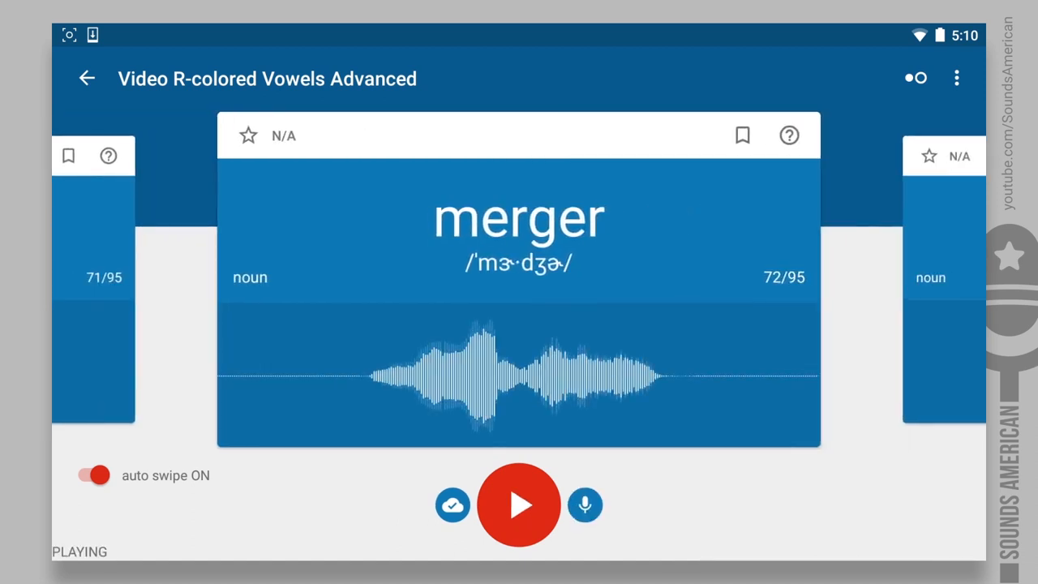
left_click(585, 504)
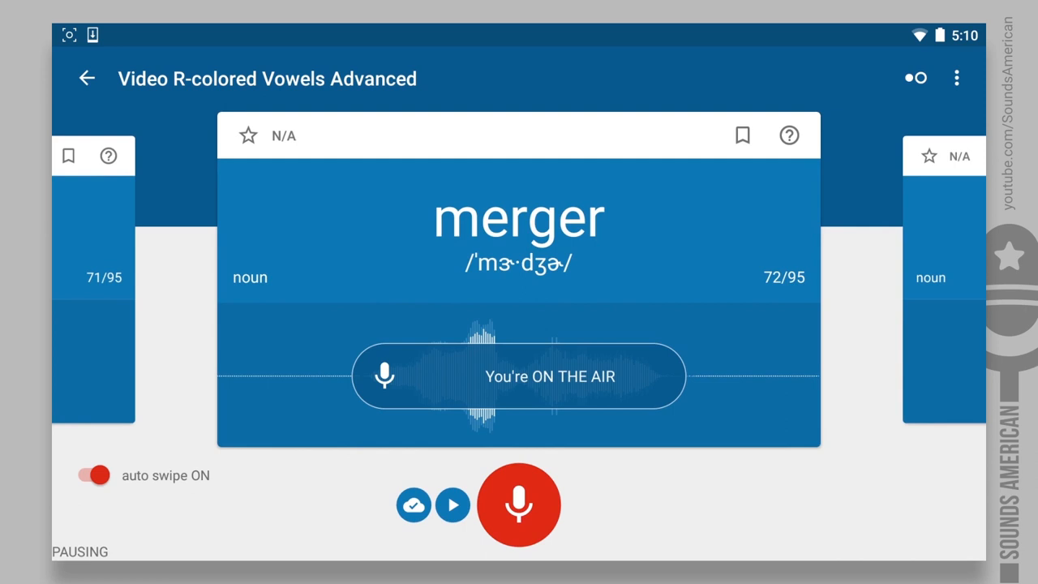
left_click(453, 504)
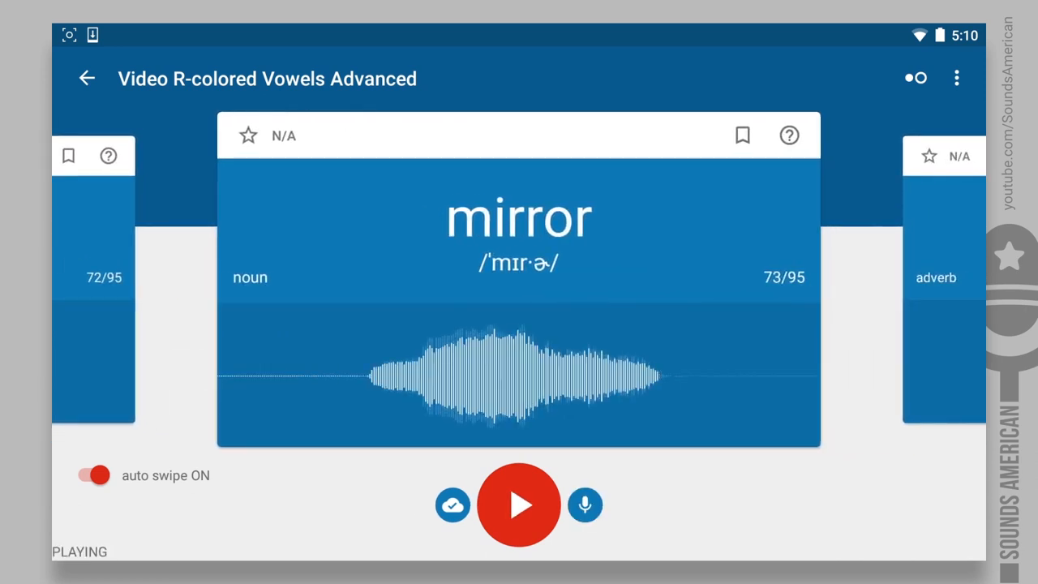
left_click(586, 506)
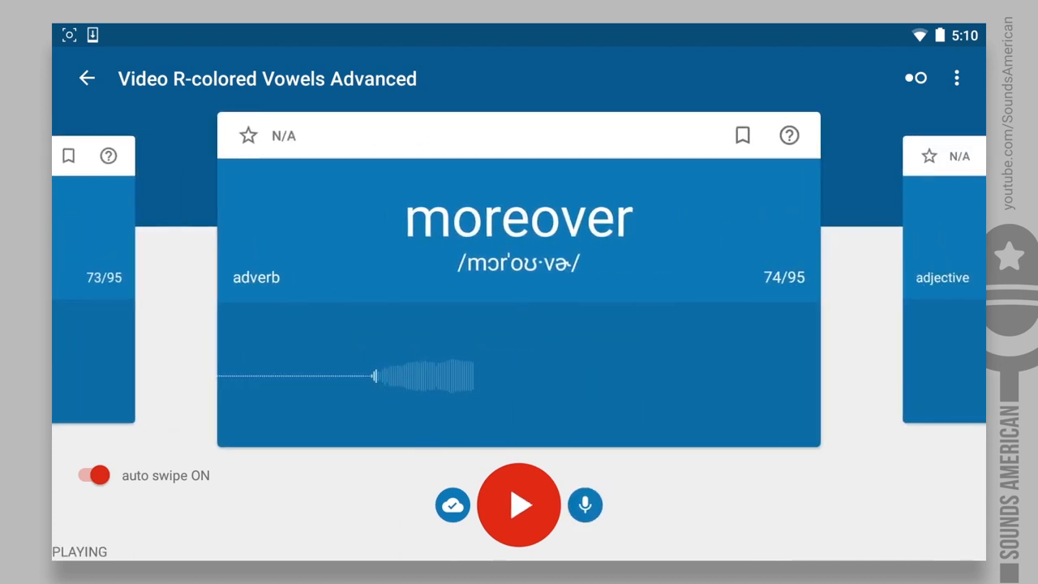
left_click(585, 504)
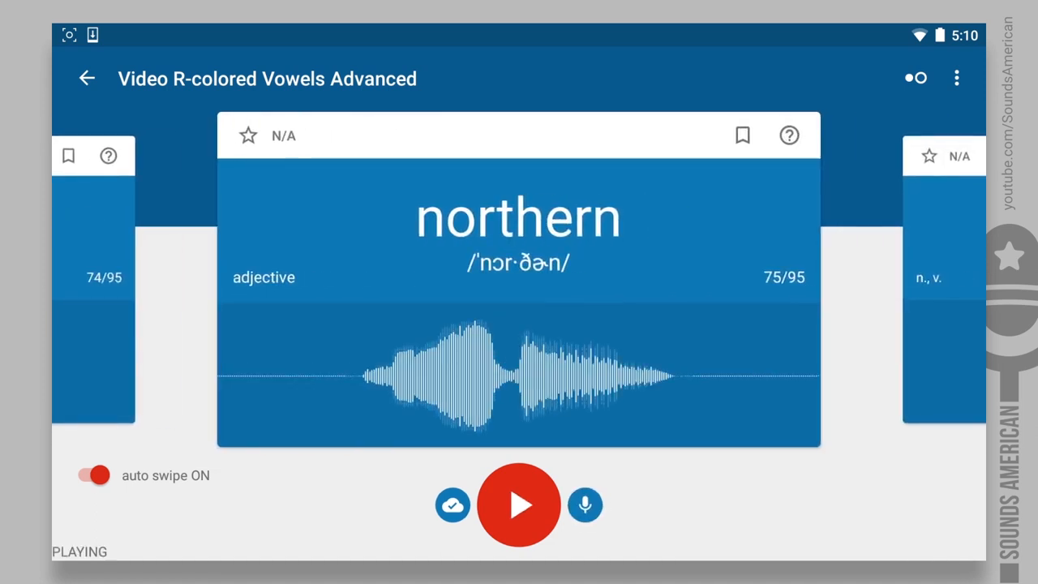
left_click(585, 505)
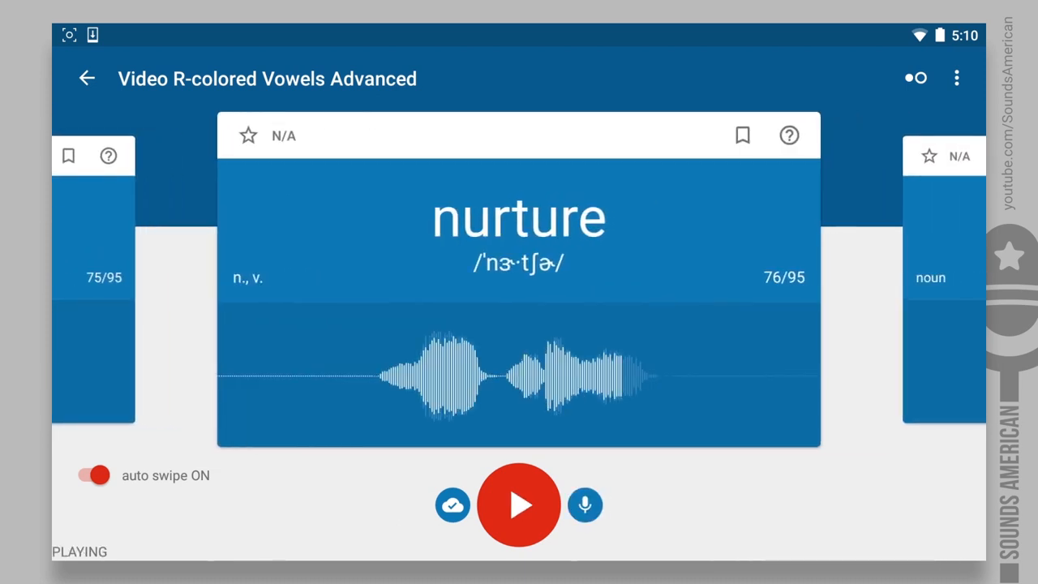
left_click(586, 505)
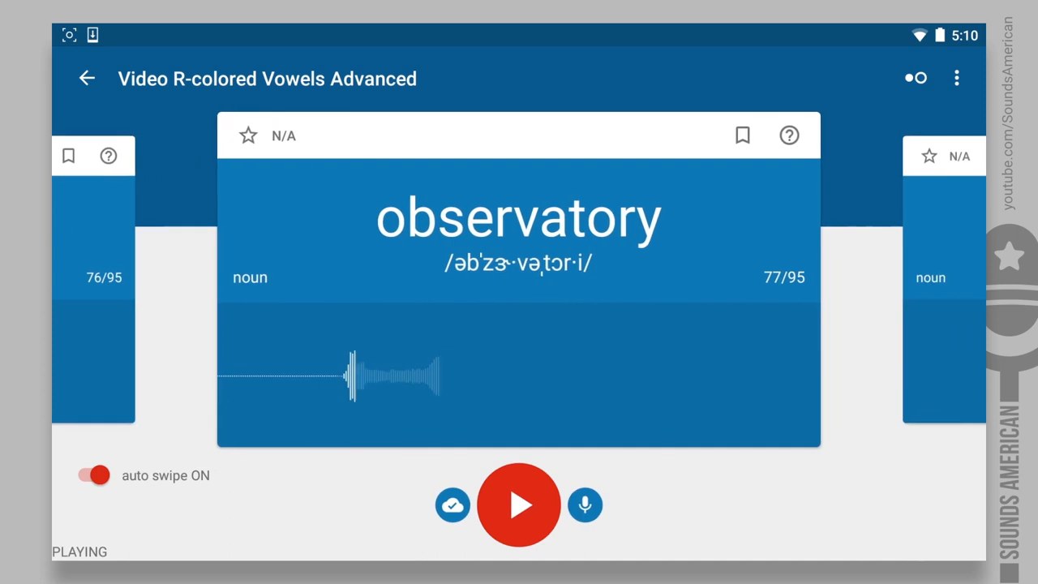
Play and record cards orator (78/95) through 'survivor', card 88 of 95.
left_click(585, 504)
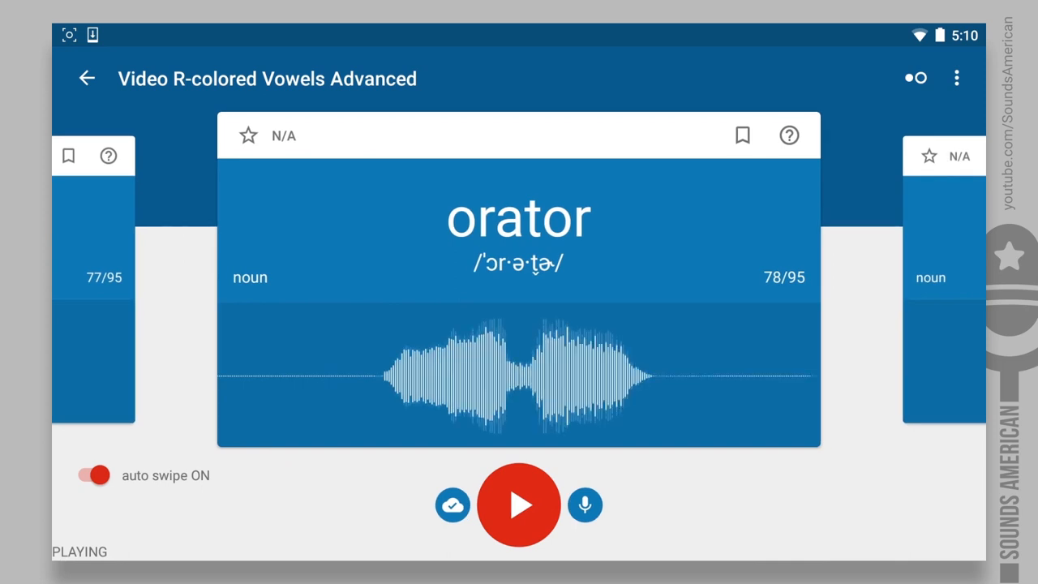
left_click(585, 504)
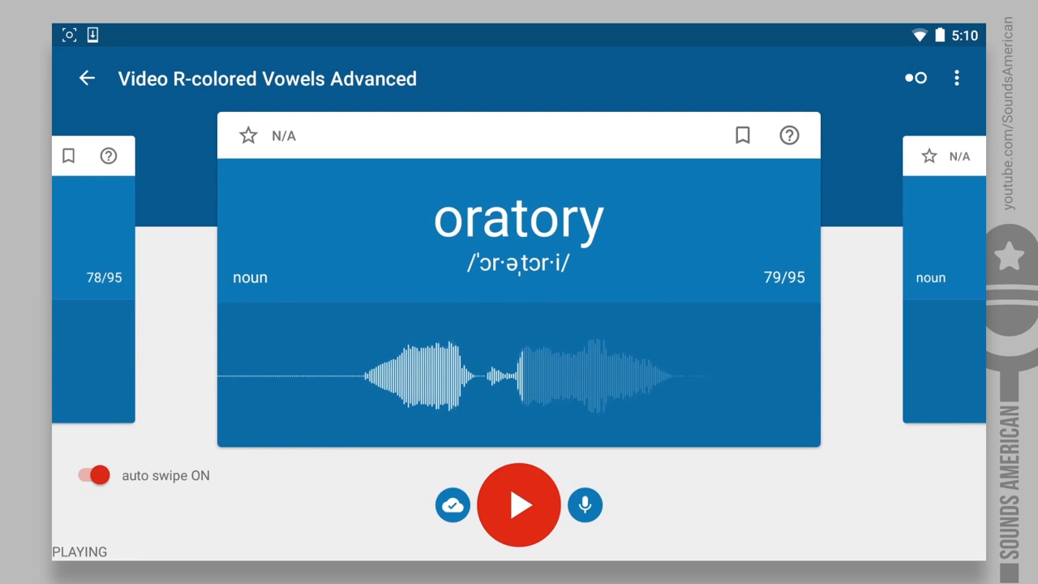
left_click(585, 504)
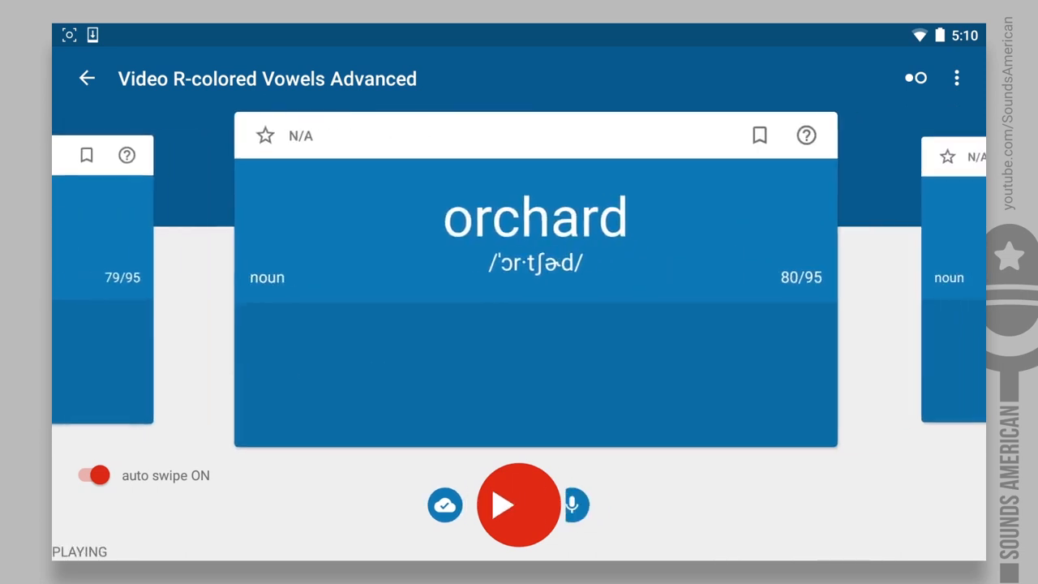
left_click(577, 504)
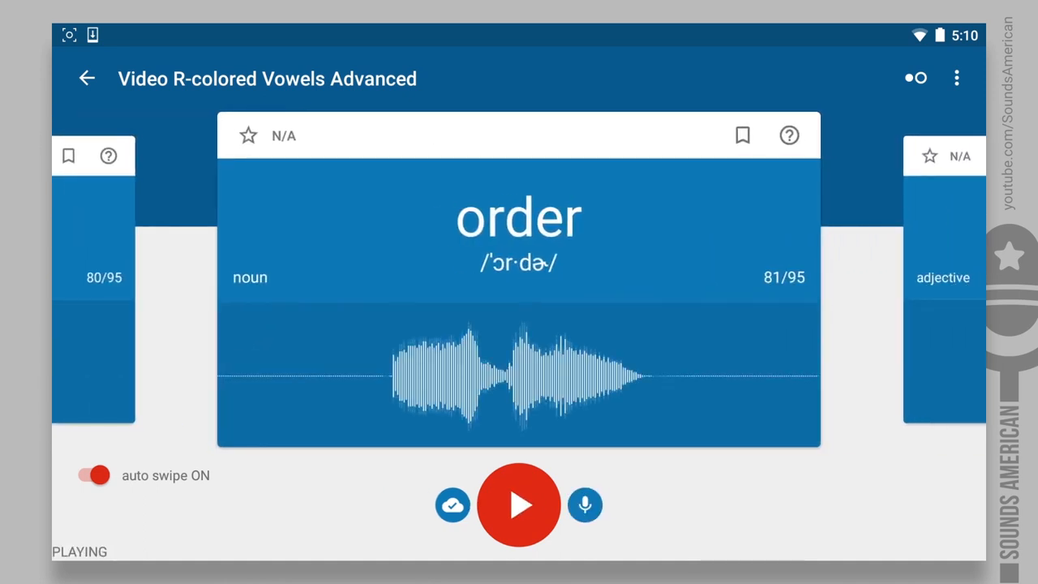
left_click(585, 504)
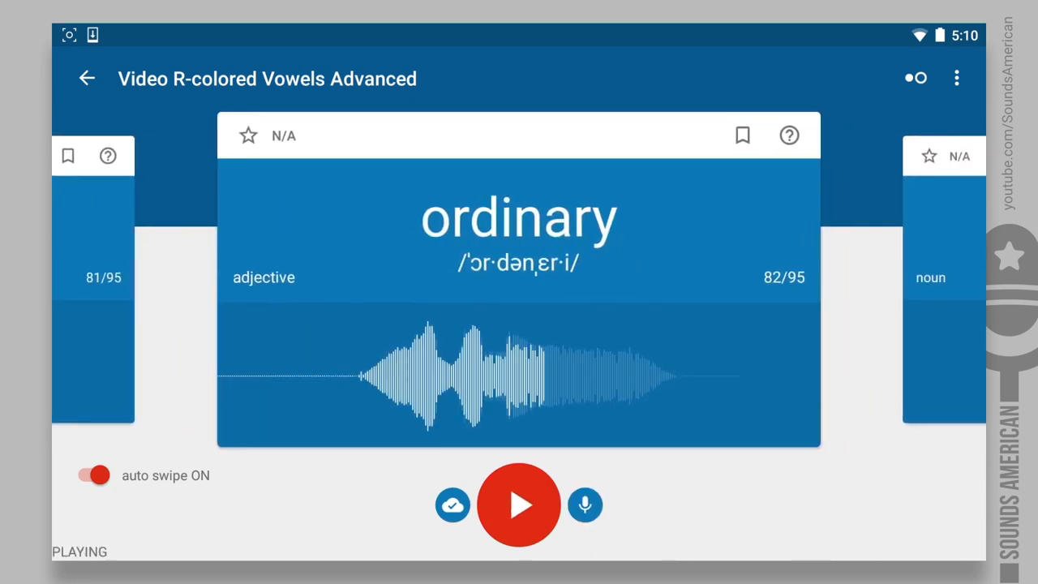
left_click(585, 504)
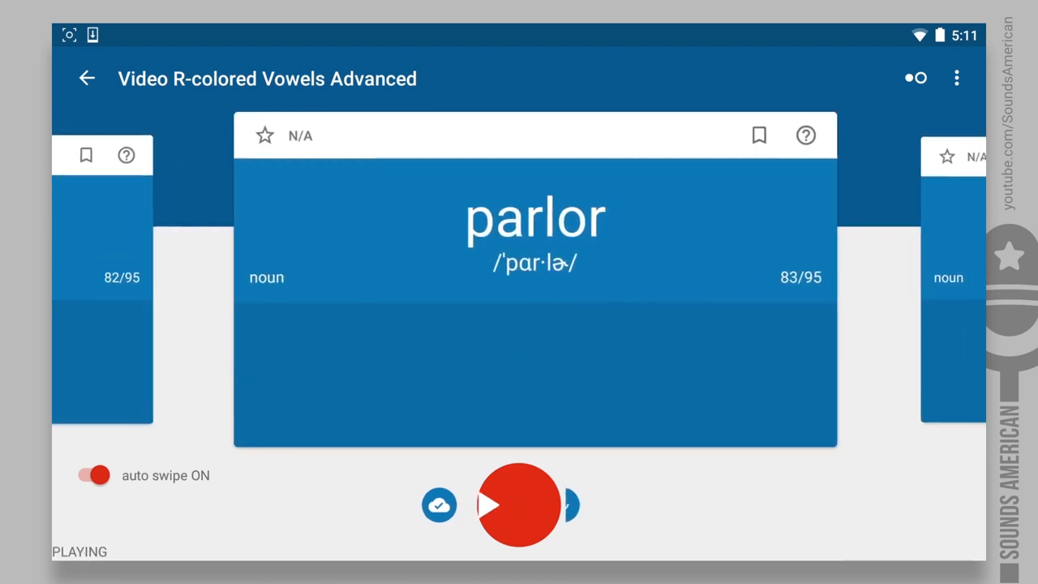
left_click(519, 503)
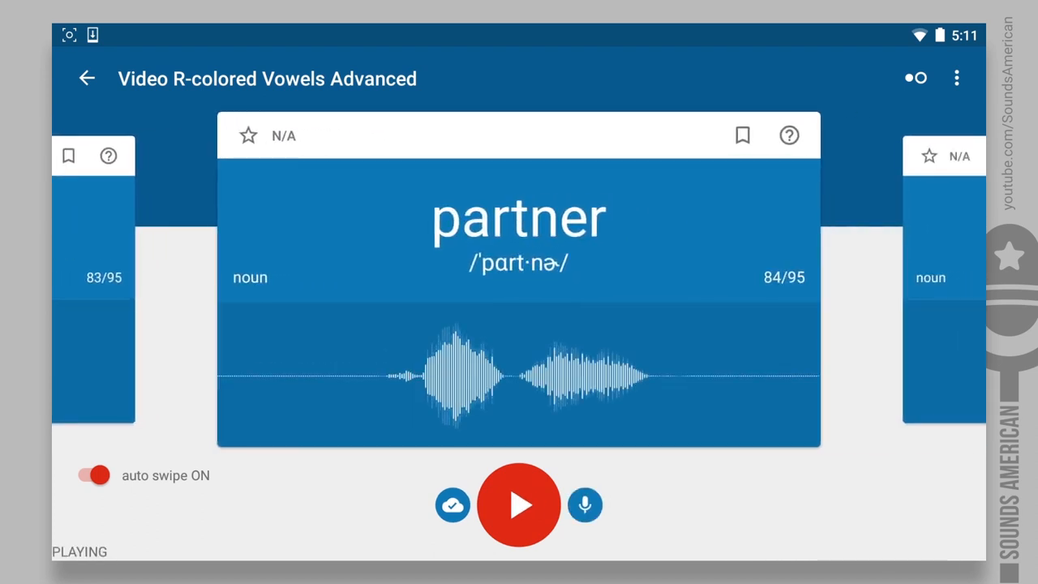
left_click(585, 504)
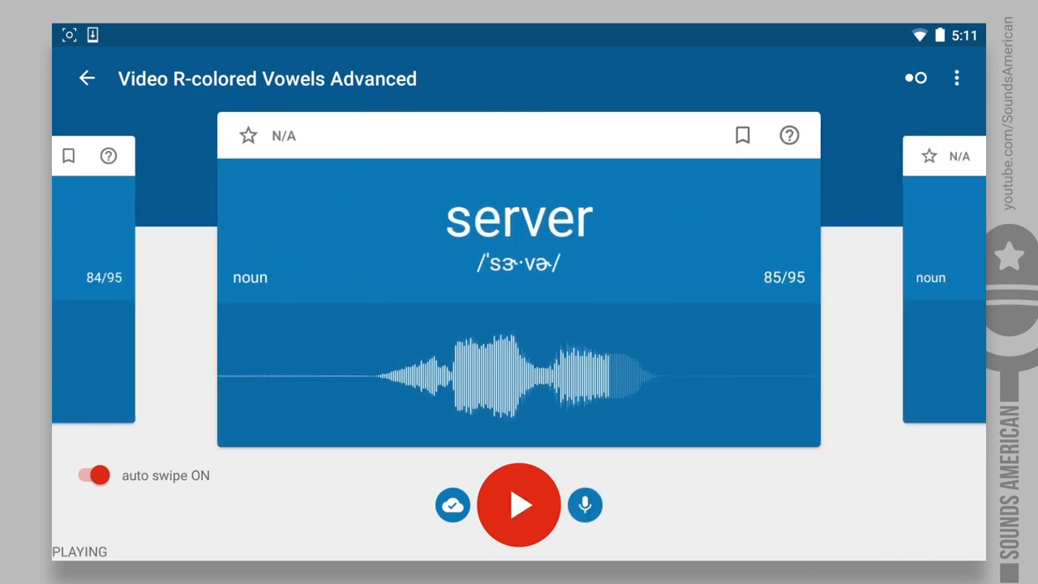
left_click(584, 505)
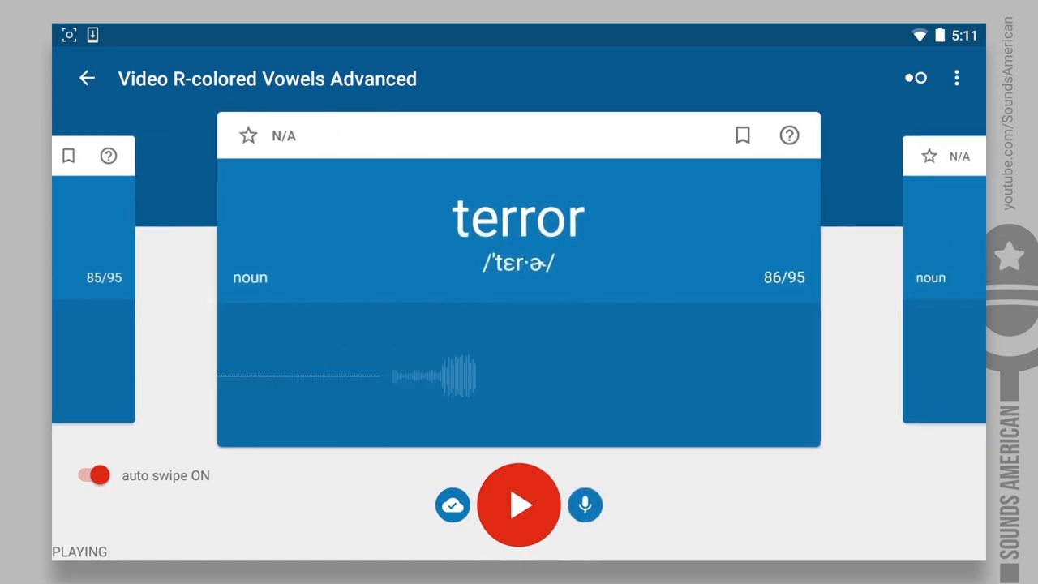
left_click(584, 504)
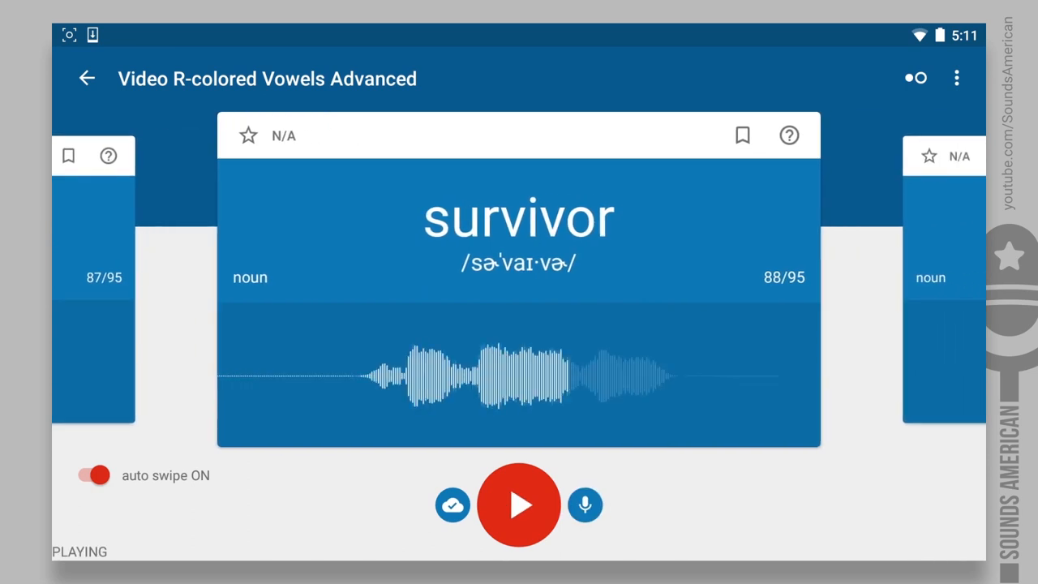
Play and record the flashcards from 'territory' onward toward the end of the set.
left_click(585, 504)
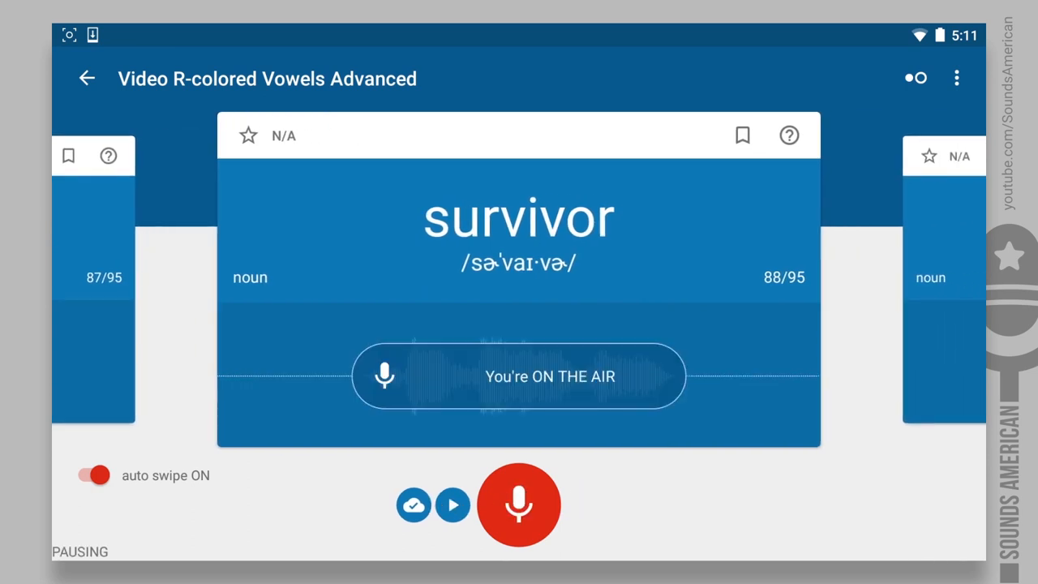
left_click(519, 505)
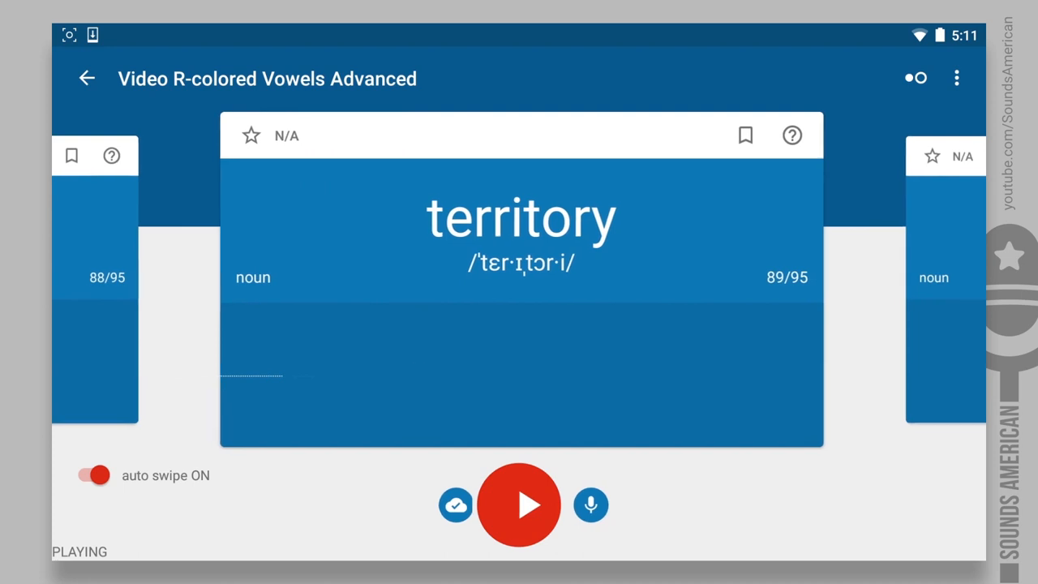
left_click(592, 504)
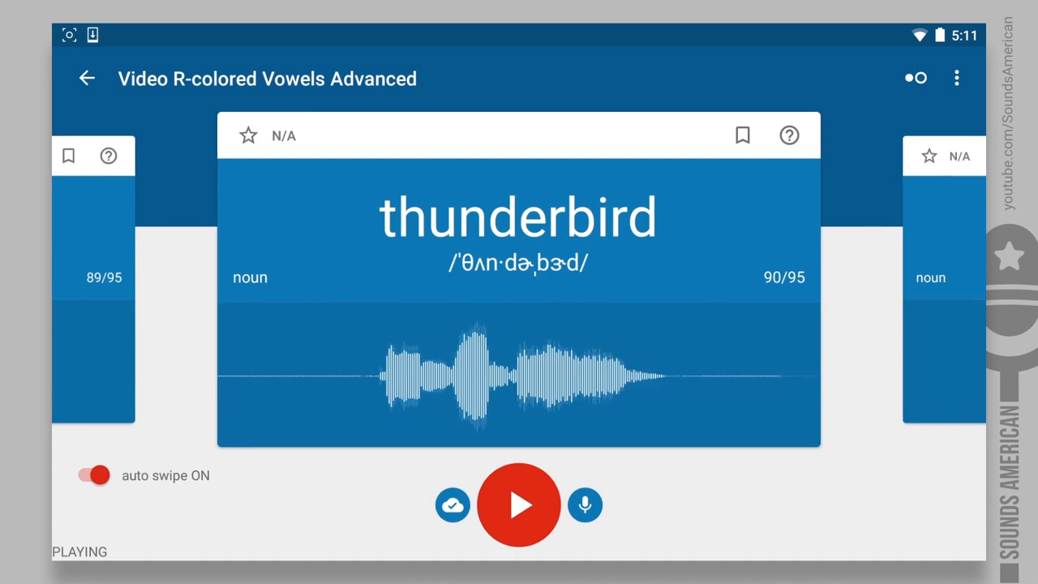
left_click(585, 506)
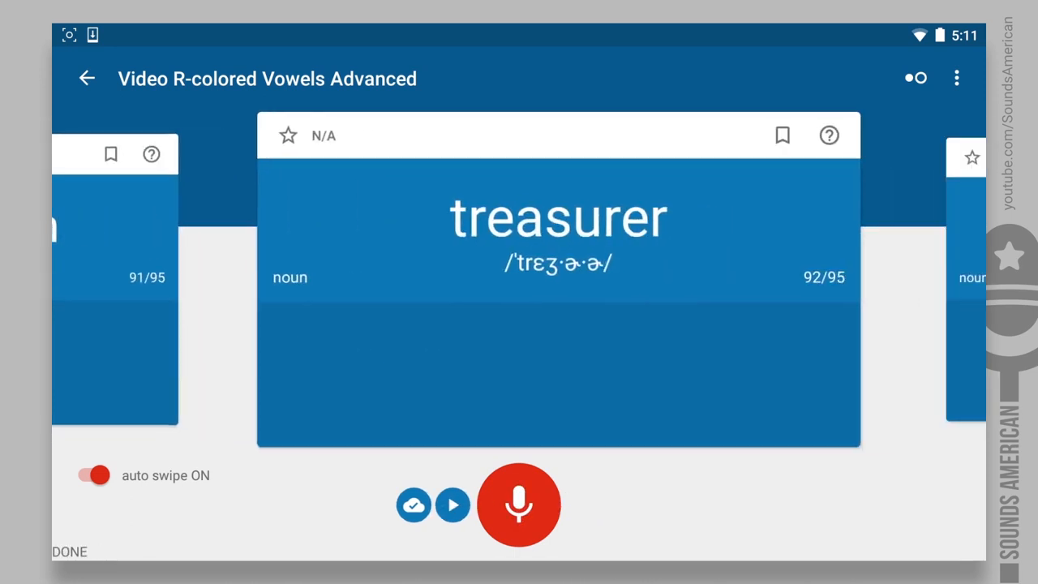
left_click(519, 505)
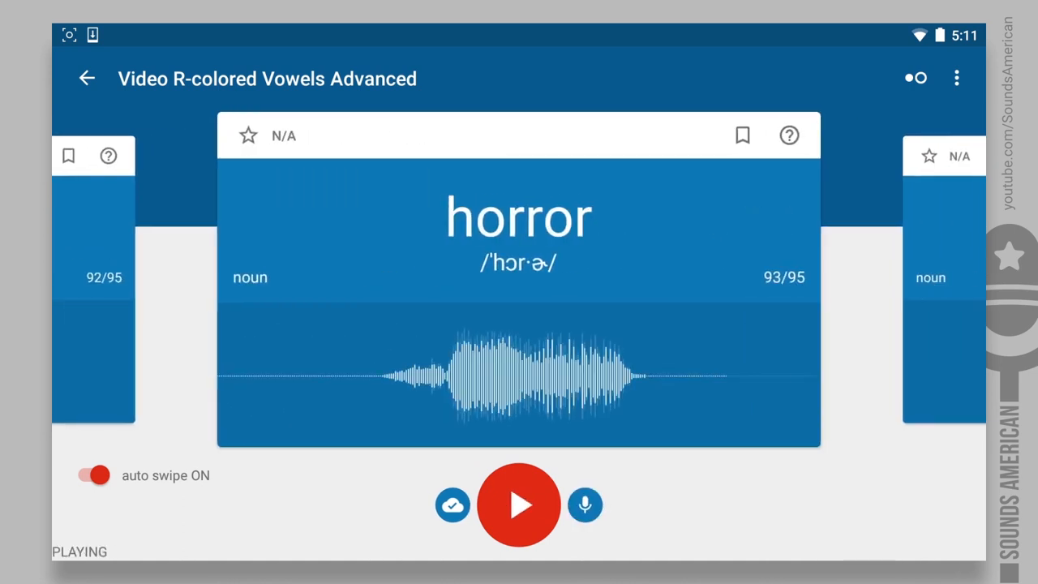
Finish through 'wherever' (95/95), reaching the practice-complete congratulations and Like prompt.
left_click(586, 505)
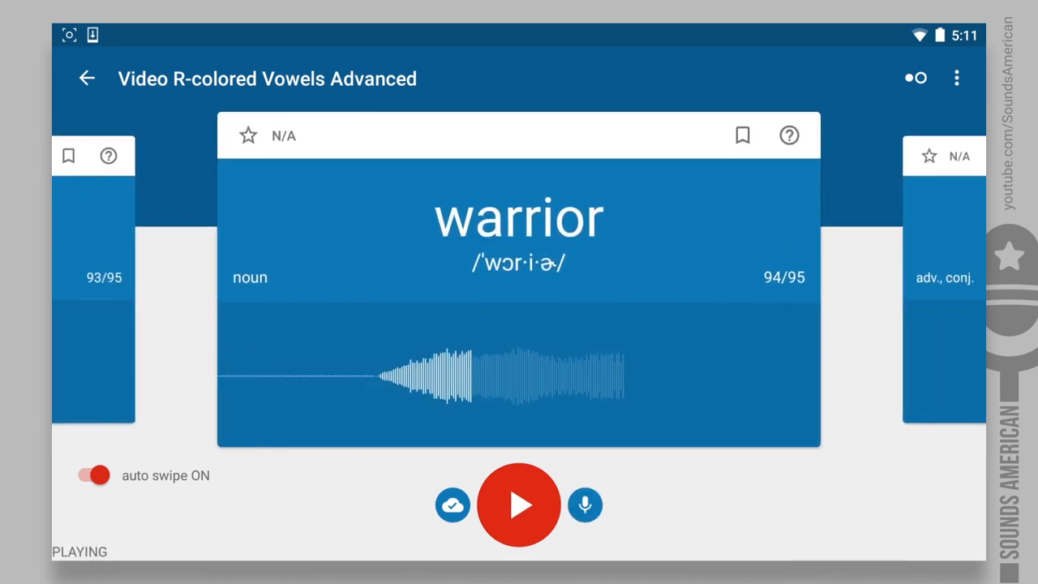
left_click(585, 505)
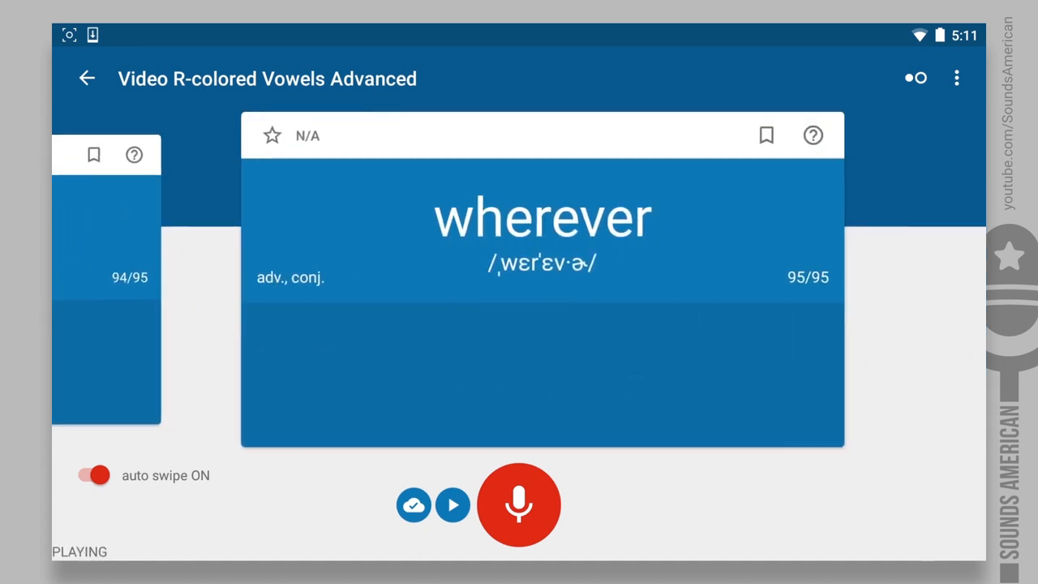
left_click(518, 504)
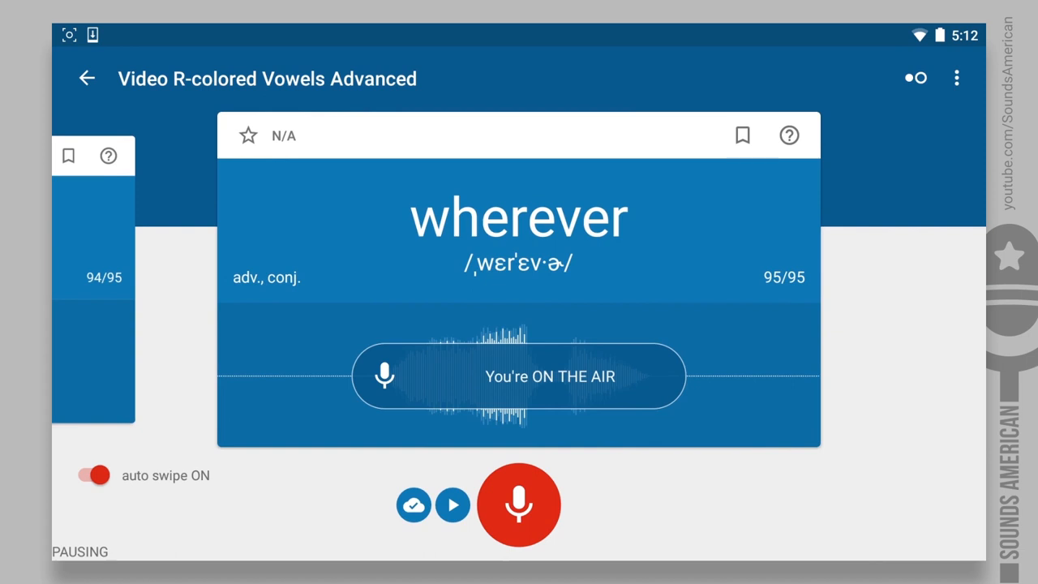
left_click(93, 475)
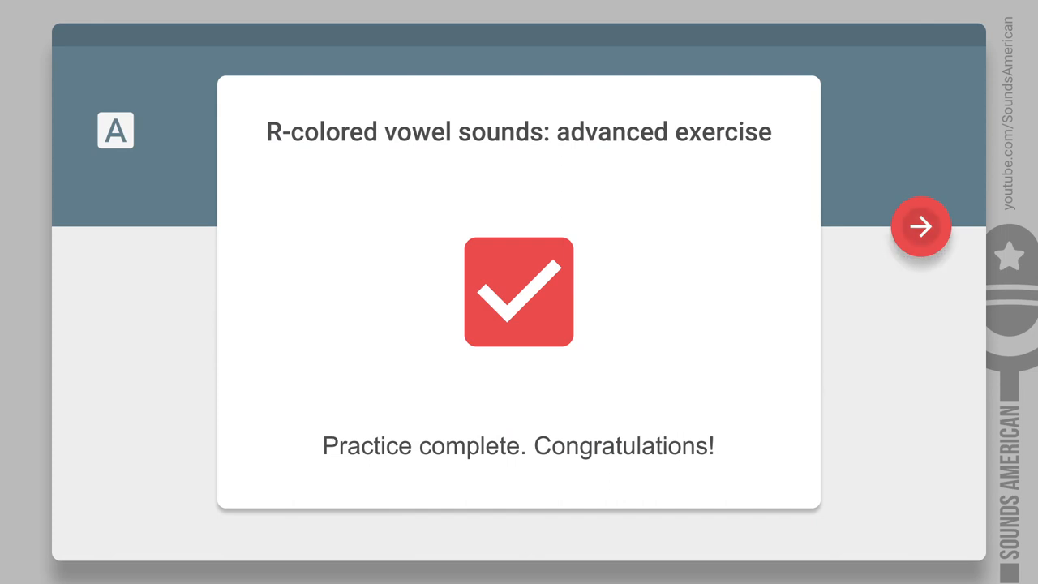
left_click(921, 226)
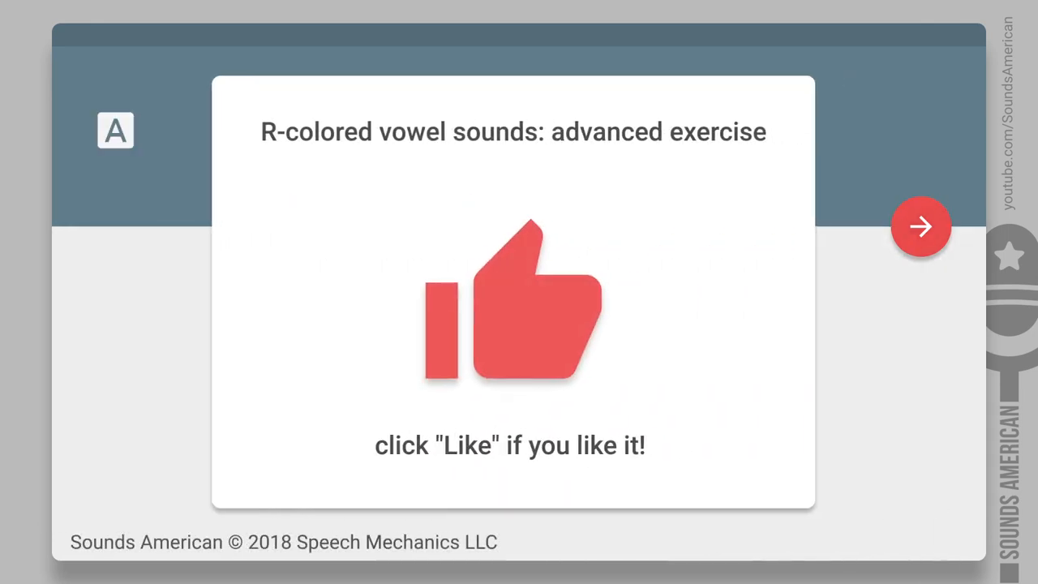